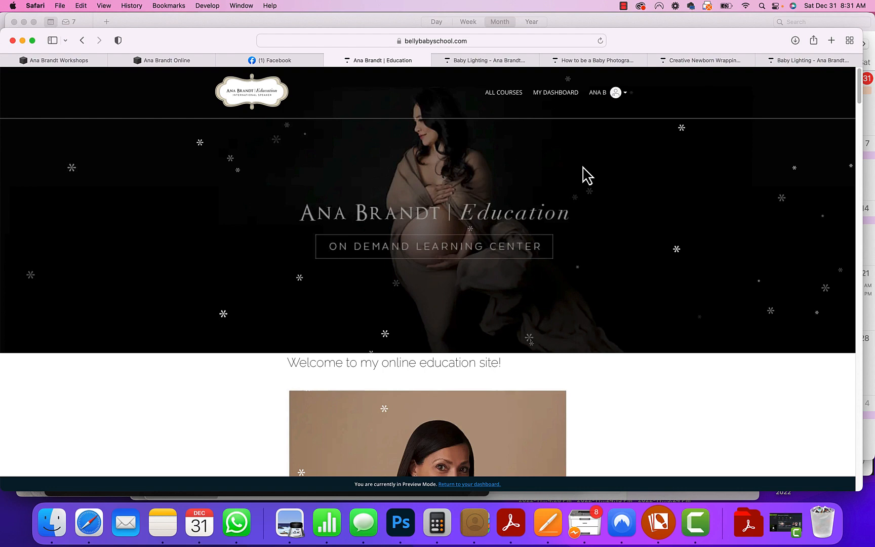
# Step: Reach the Course clearance section and highlight the code 'learnnow' and the 75% discount
pyautogui.scroll(-3)
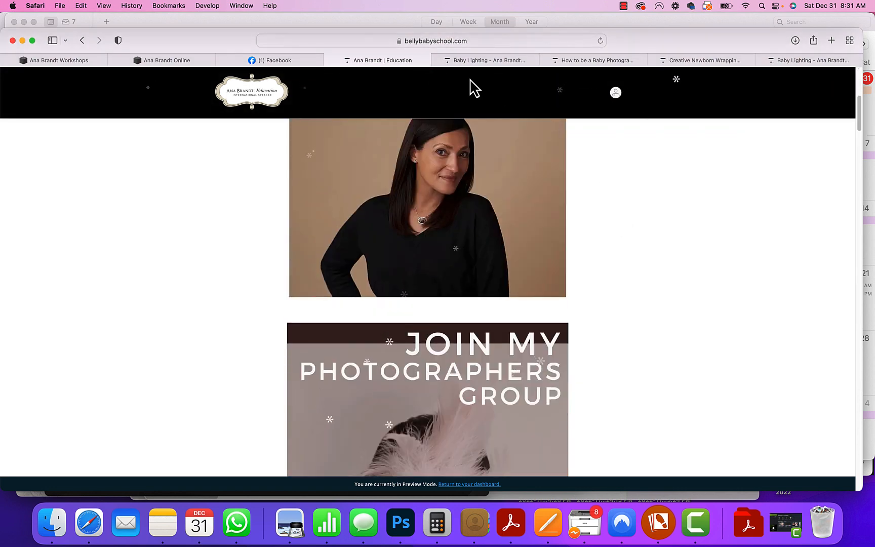
pyautogui.scroll(-3)
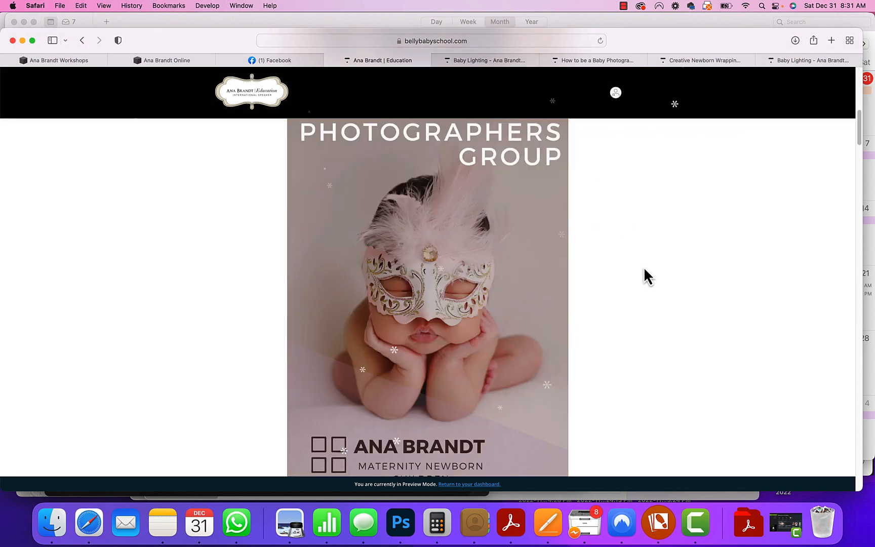
pyautogui.scroll(-3)
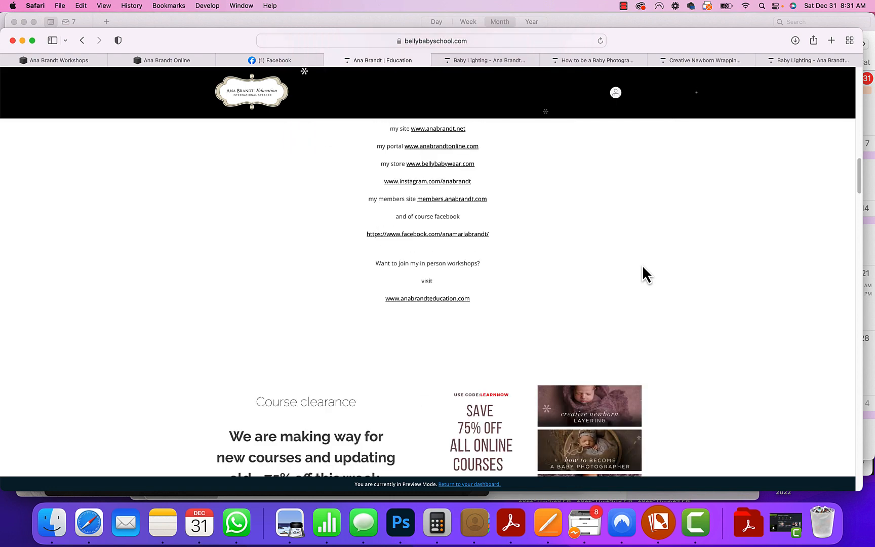
pyautogui.scroll(-3)
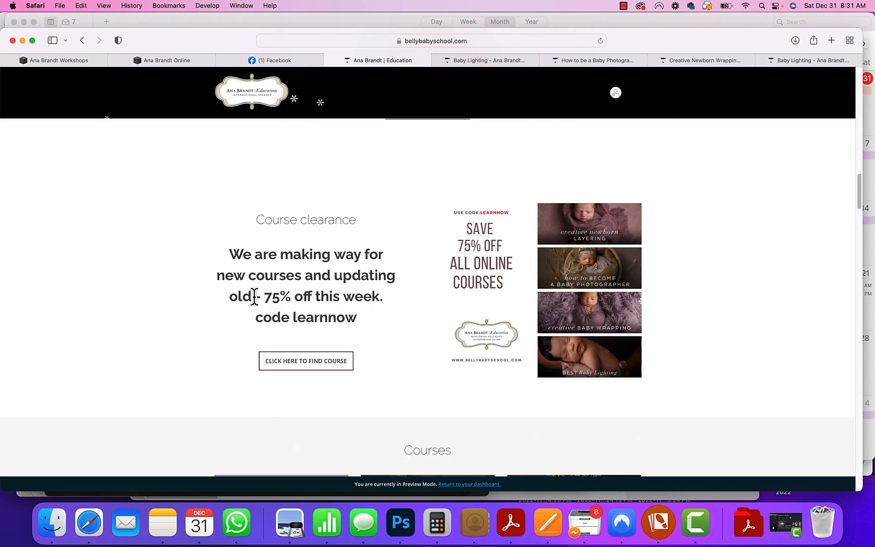
pyautogui.doubleClick(324, 317)
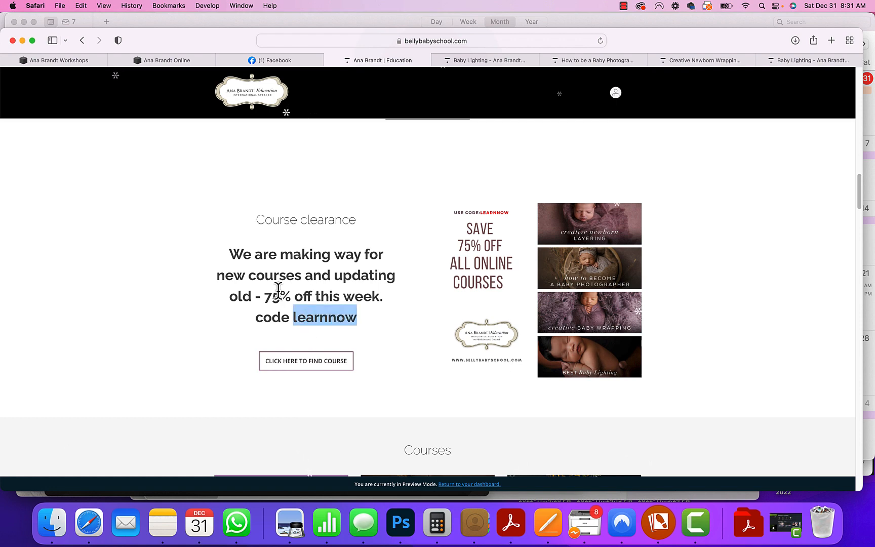
pyautogui.doubleClick(277, 296)
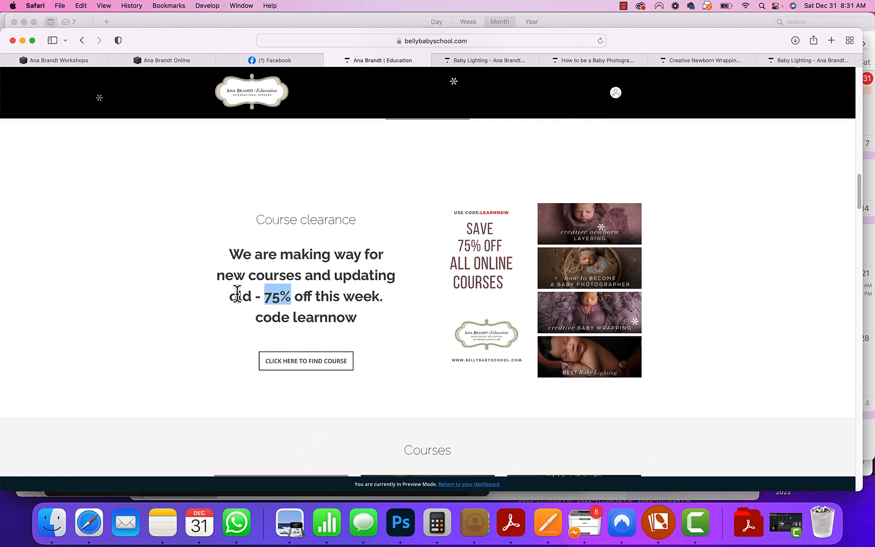
# Step: Scroll the Courses grid past the Baby and Marketing Bundles to the Editing, Be Creative and Marketing courses
pyautogui.scroll(-3)
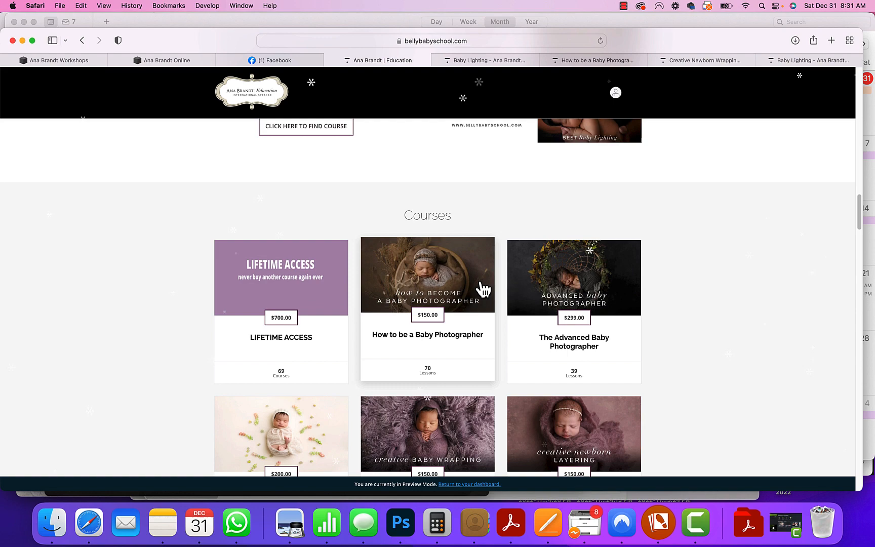
pyautogui.scroll(-3)
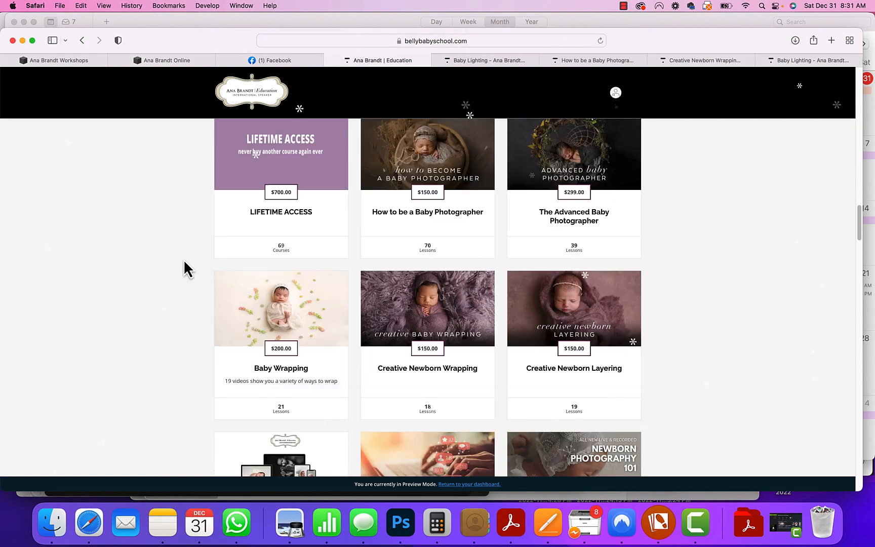
pyautogui.scroll(-3)
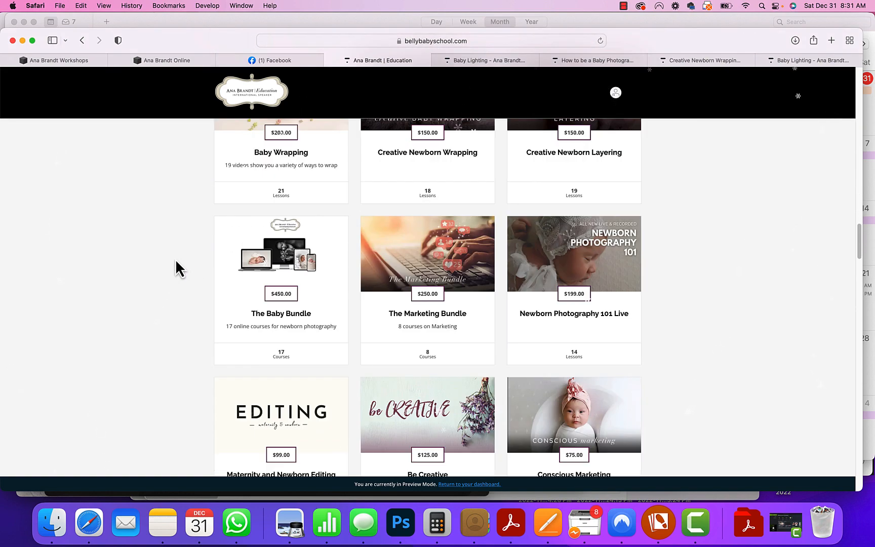
pyautogui.moveTo(614, 307)
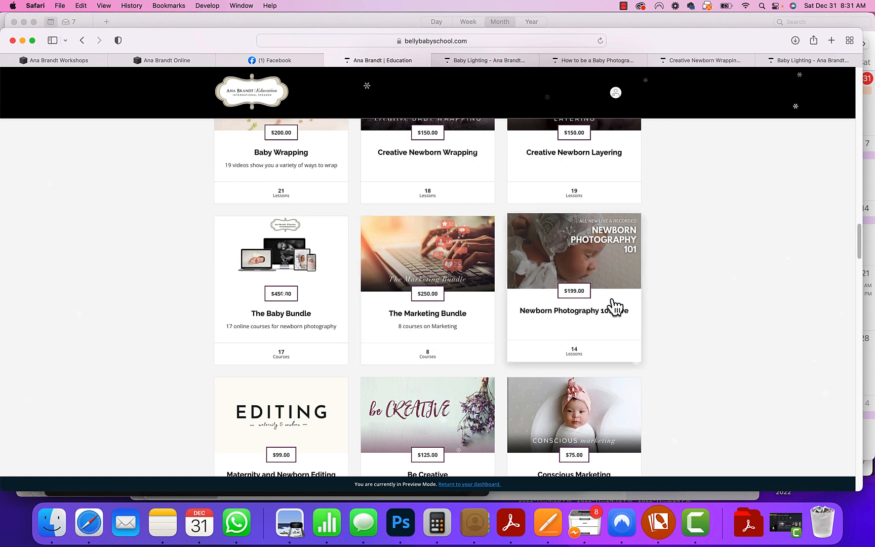
pyautogui.scroll(-3)
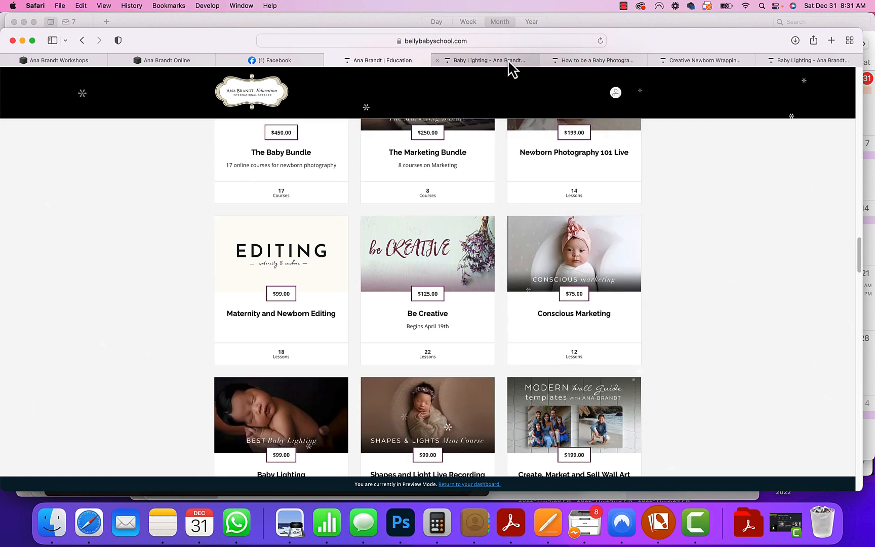
pyautogui.moveTo(485, 61)
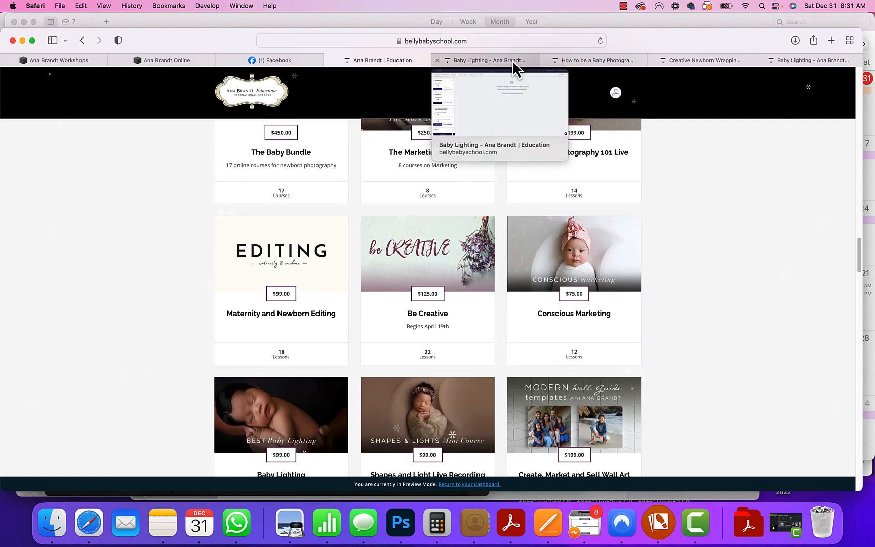
# Step: In the Baby Lighting editor, review the beanbag, Angel wings/Wreath/Heart Bowl and Dreamcatcher lessons
pyautogui.click(484, 61)
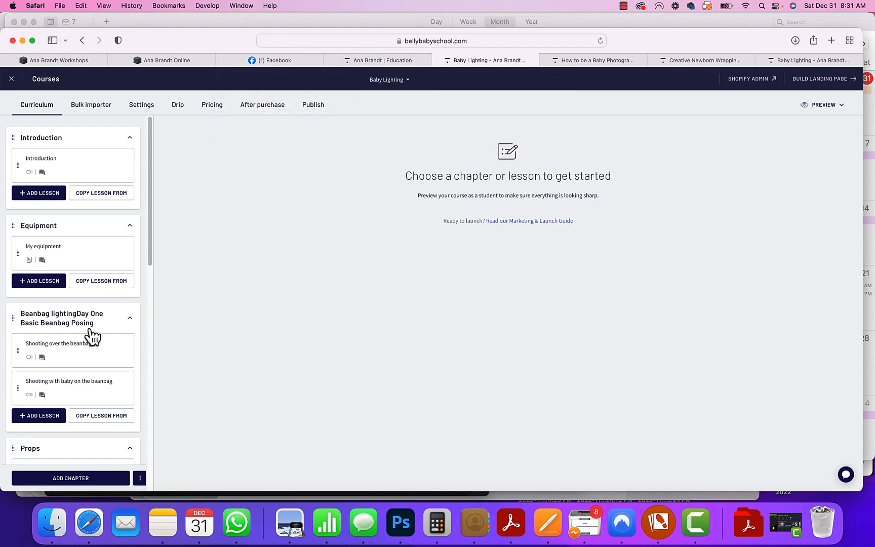
pyautogui.click(57, 343)
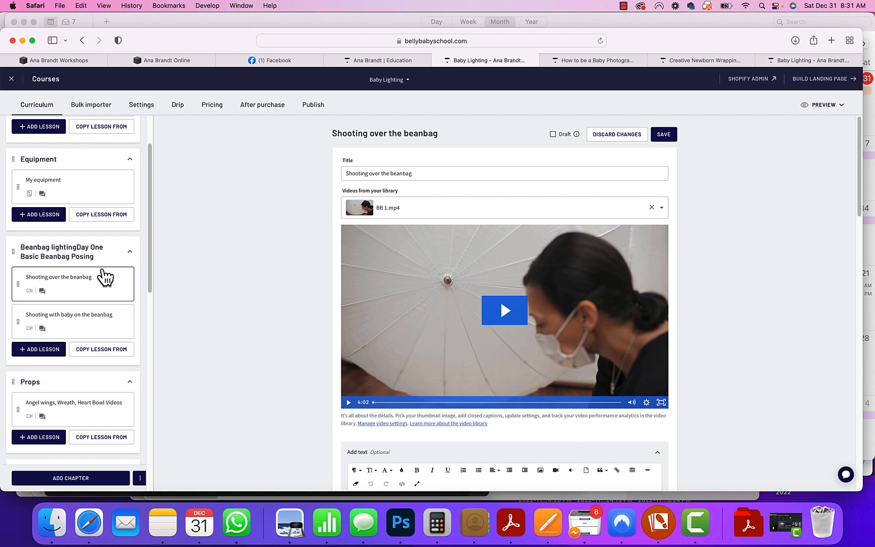
pyautogui.click(73, 321)
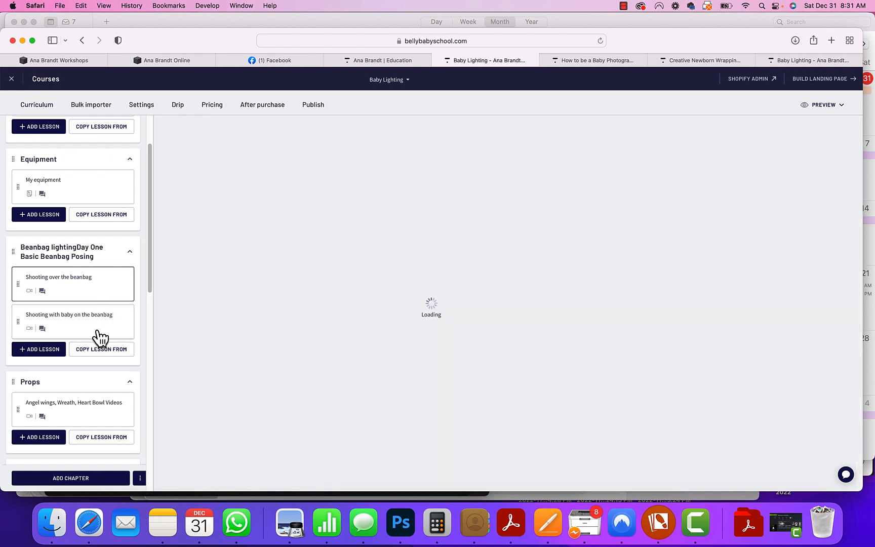
pyautogui.click(69, 314)
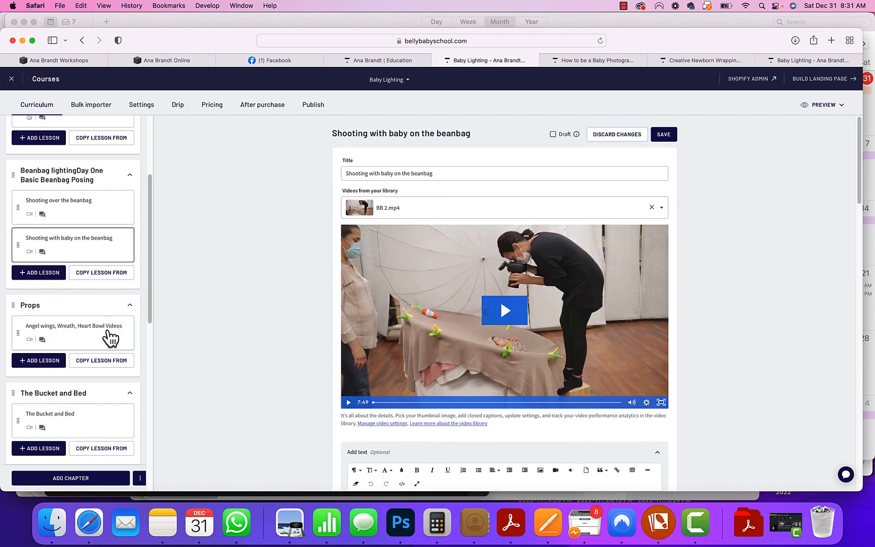
pyautogui.click(73, 329)
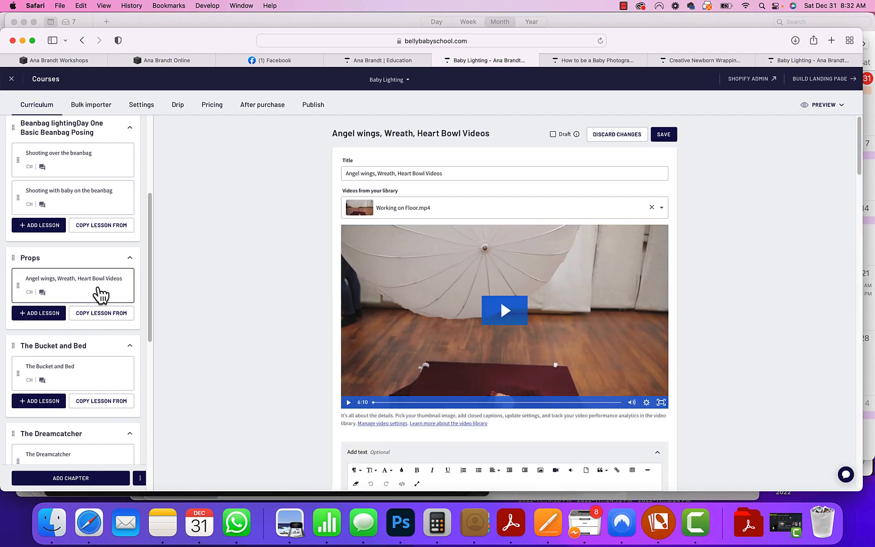
pyautogui.click(73, 322)
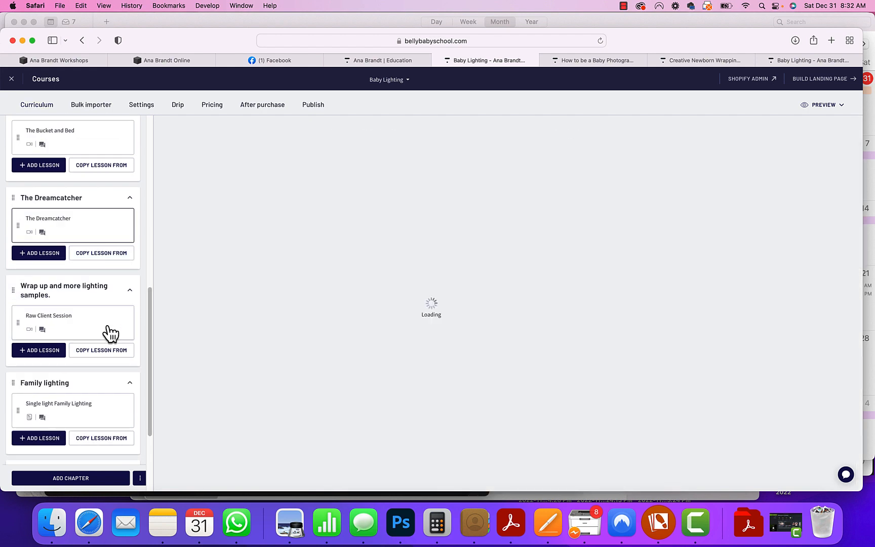
# Step: Show the Single light Family Lighting lesson with its content and lighting diagram
pyautogui.click(58, 403)
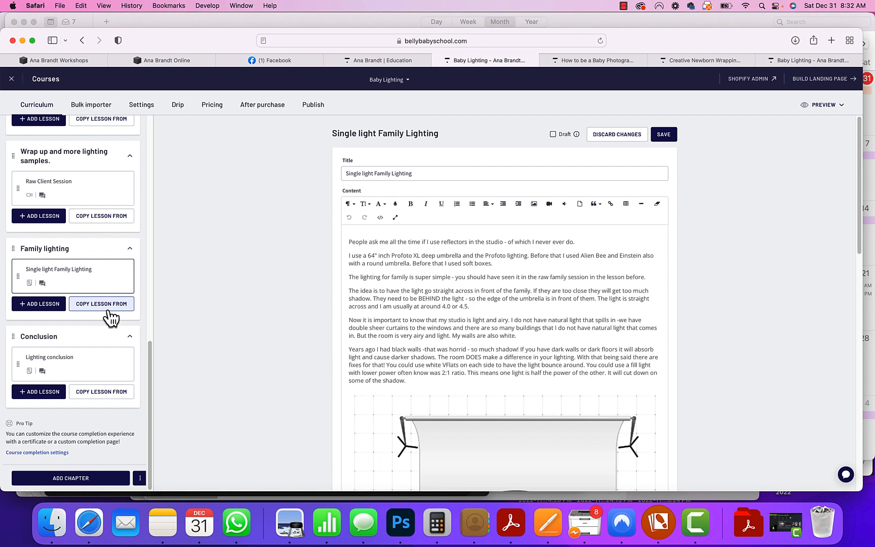
pyautogui.scroll(3)
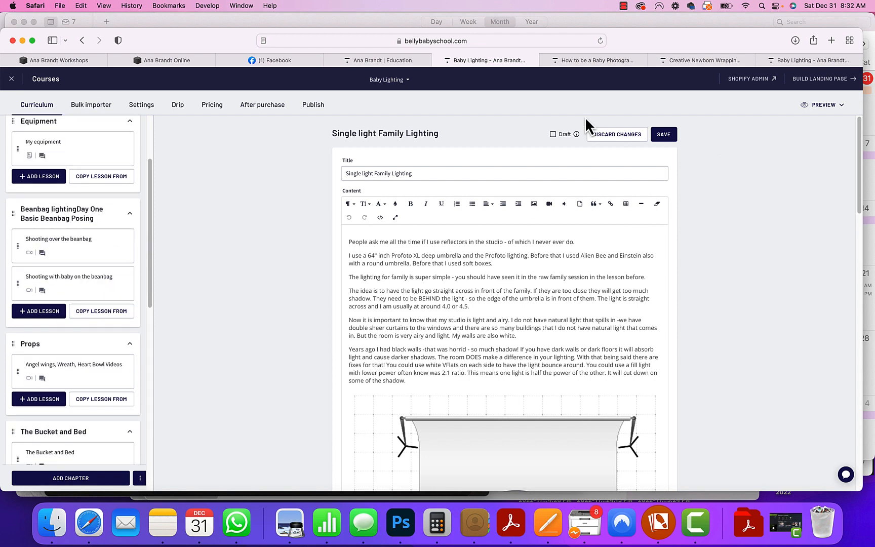
pyautogui.moveTo(443, 72)
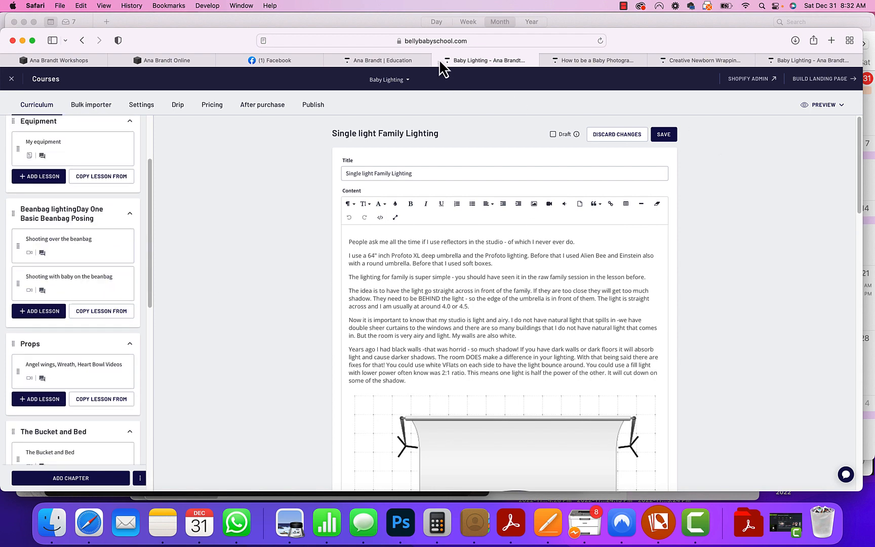
# Step: View the 'How will you run your Business?' lesson and collapse the Studio Essentials list
pyautogui.click(592, 60)
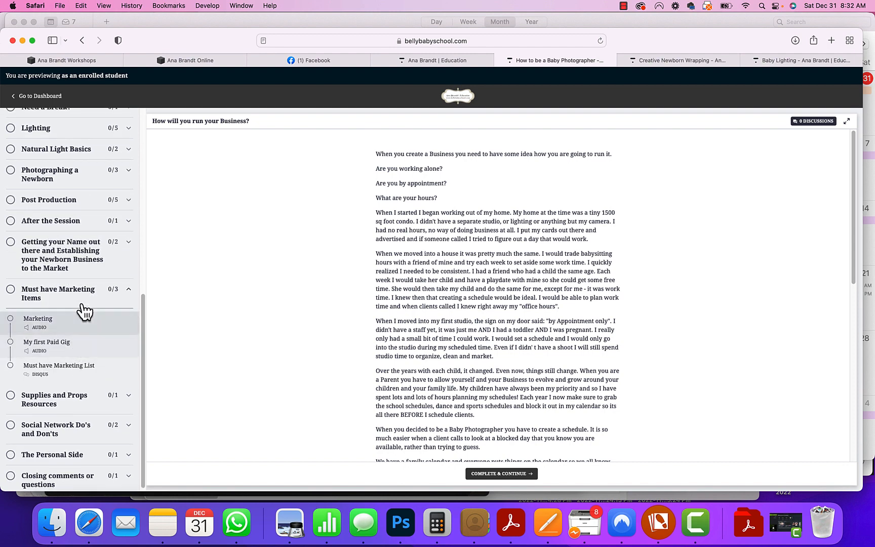
pyautogui.scroll(3)
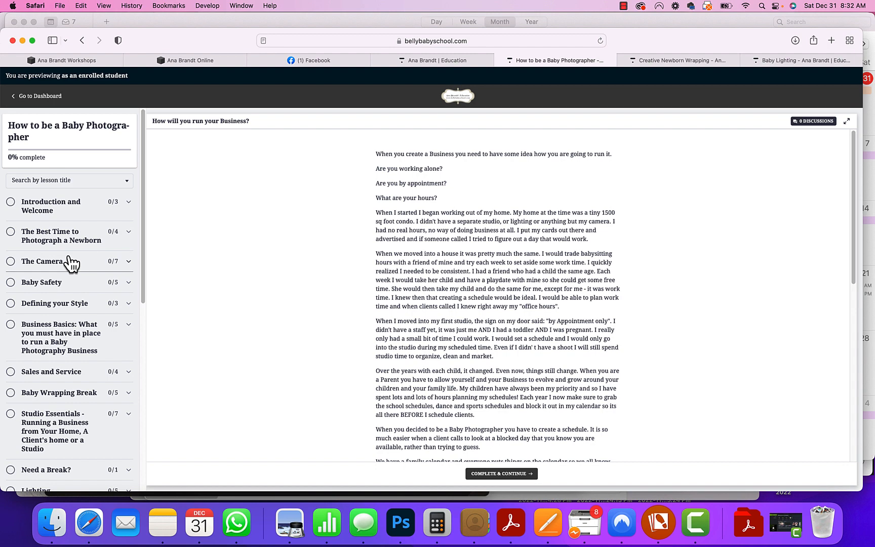
pyautogui.scroll(-3)
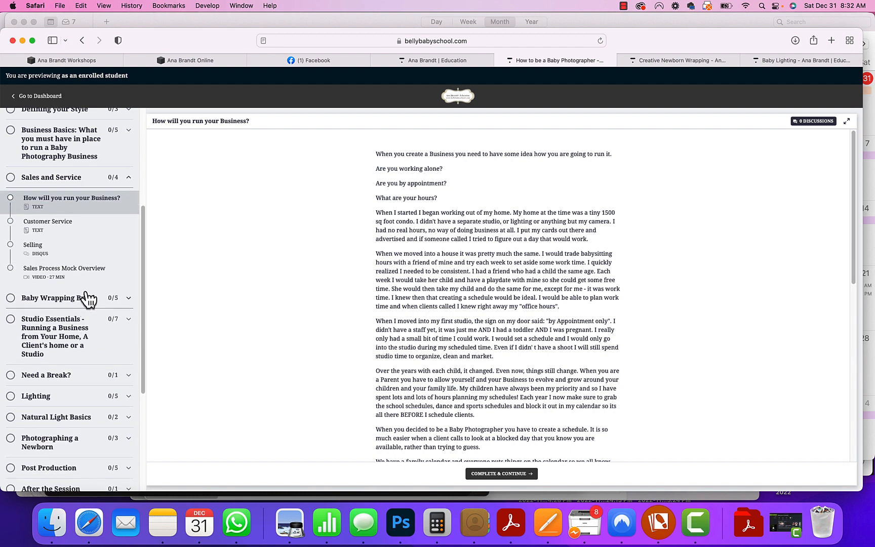
pyautogui.scroll(-3)
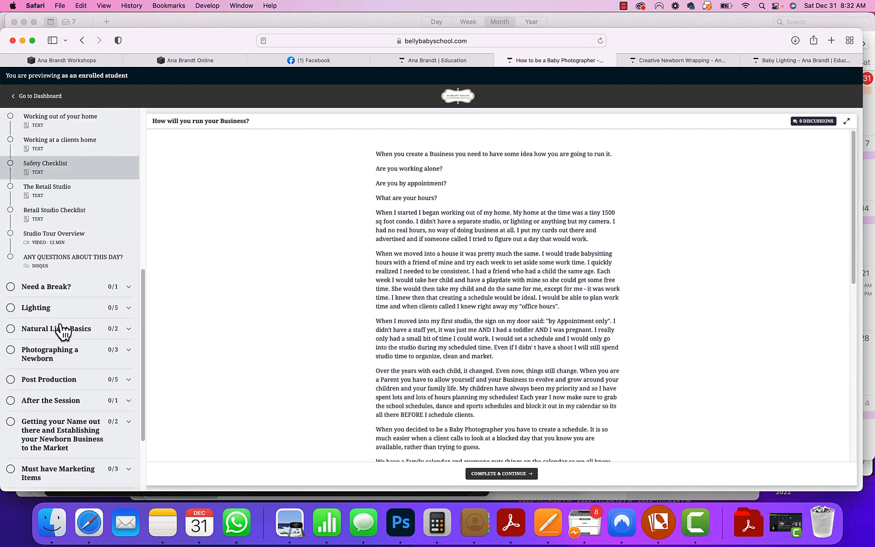
pyautogui.click(50, 354)
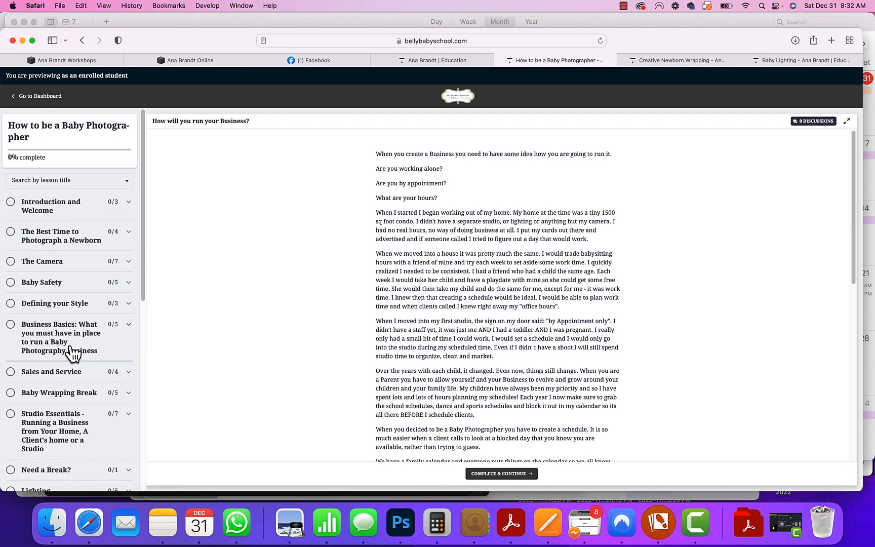
pyautogui.moveTo(623, 81)
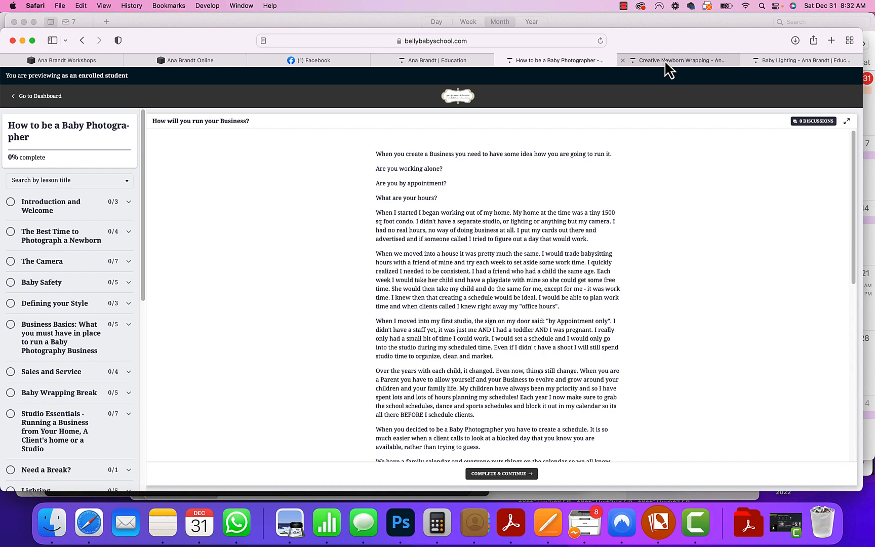
# Step: In Creative Newborn Wrapping, view the Wrap Samples lesson
pyautogui.click(677, 61)
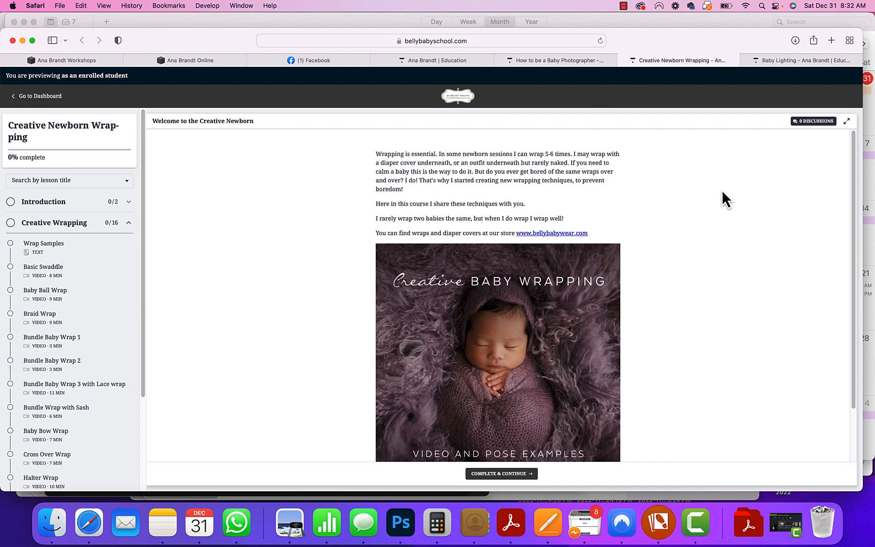
pyautogui.scroll(-3)
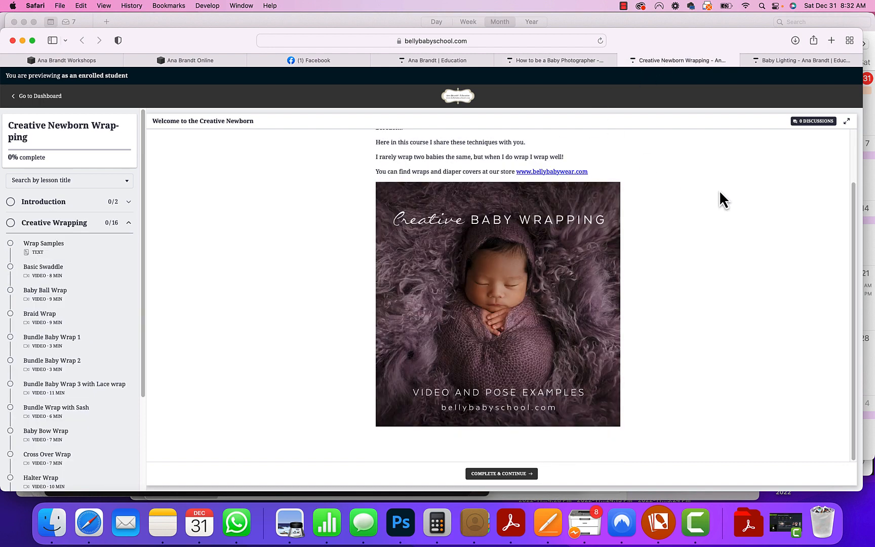
pyautogui.moveTo(105, 256)
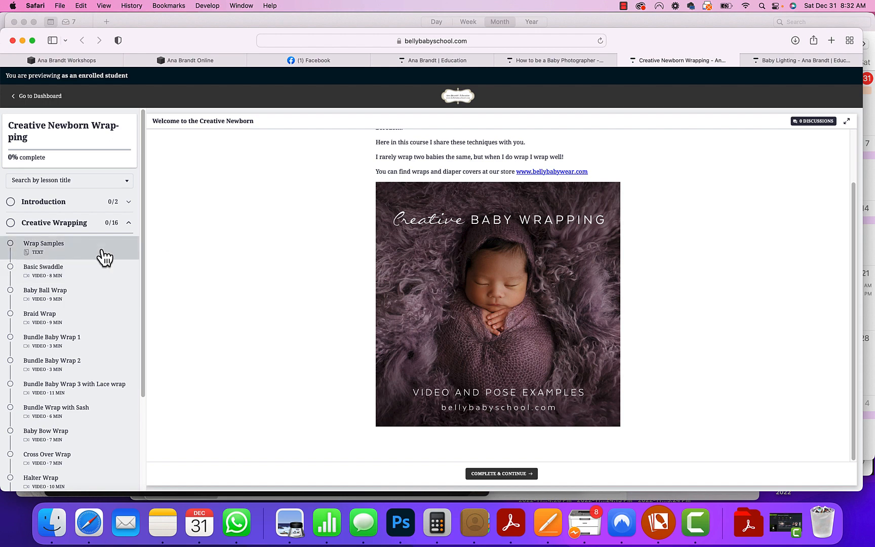
pyautogui.click(43, 243)
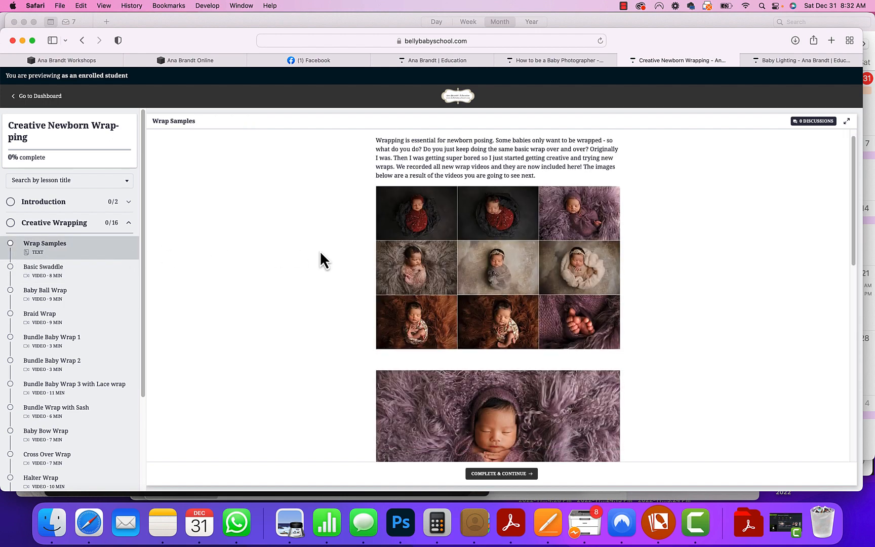
pyautogui.moveTo(332, 280)
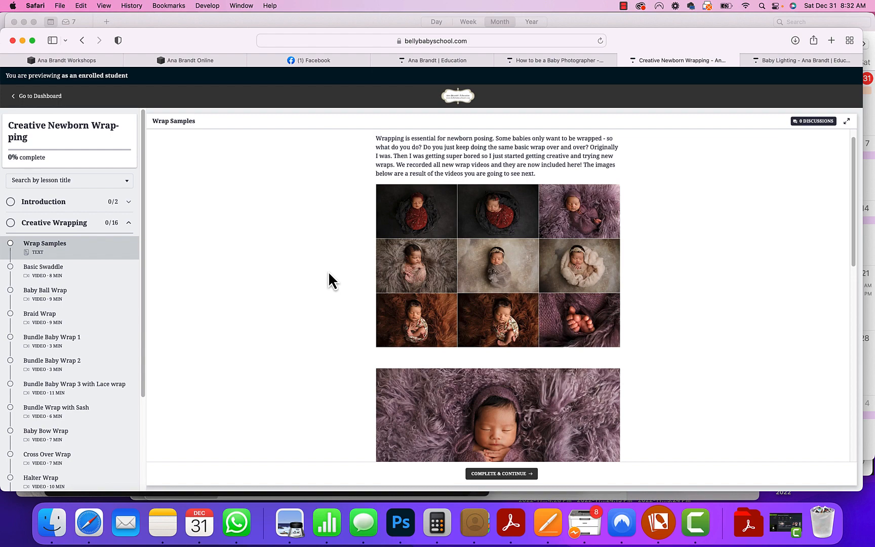
pyautogui.moveTo(173, 322)
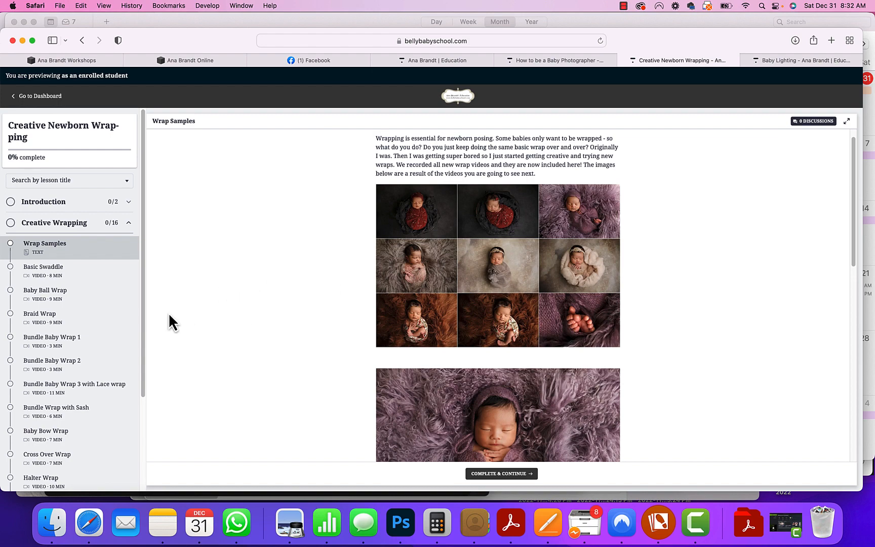
pyautogui.scroll(-3)
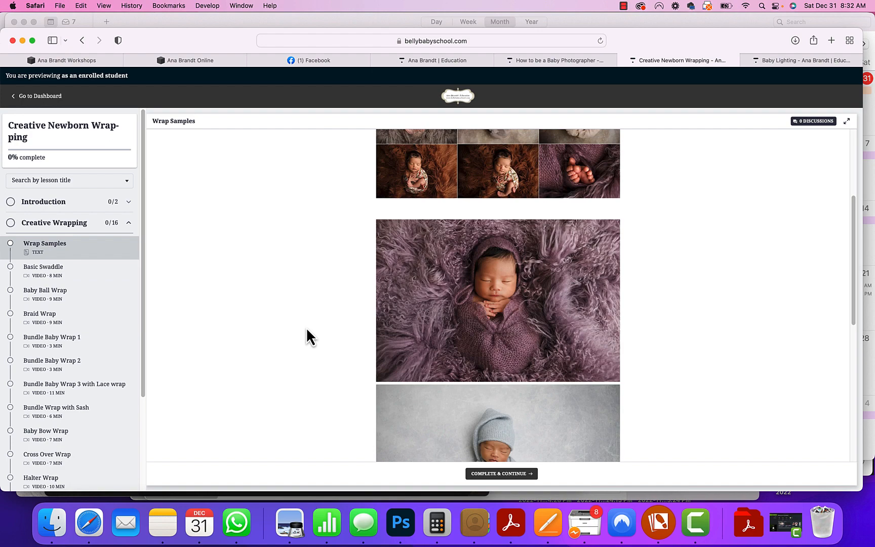
pyautogui.scroll(-3)
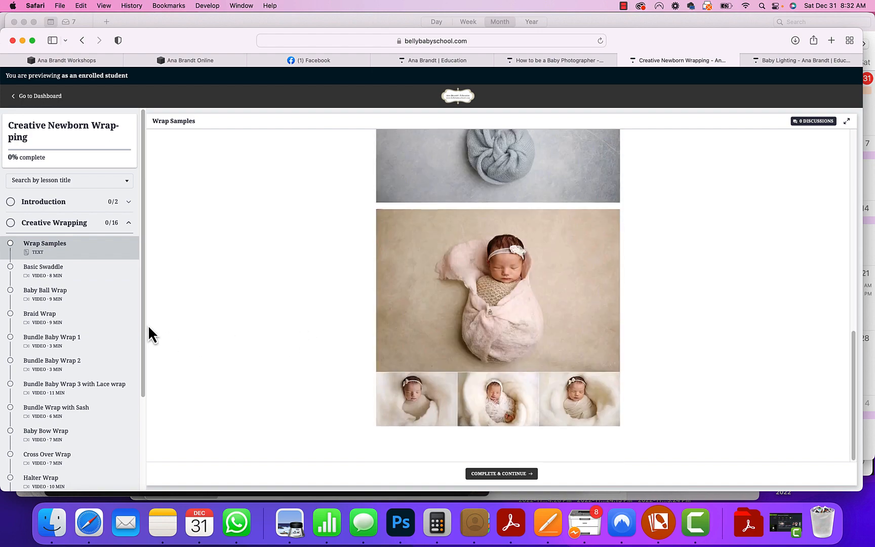
# Step: Step through Basic Swaddle, Baby Ball, Braid and Bundle Baby Wrap 1 to the Cross Over Wrap video
pyautogui.click(44, 267)
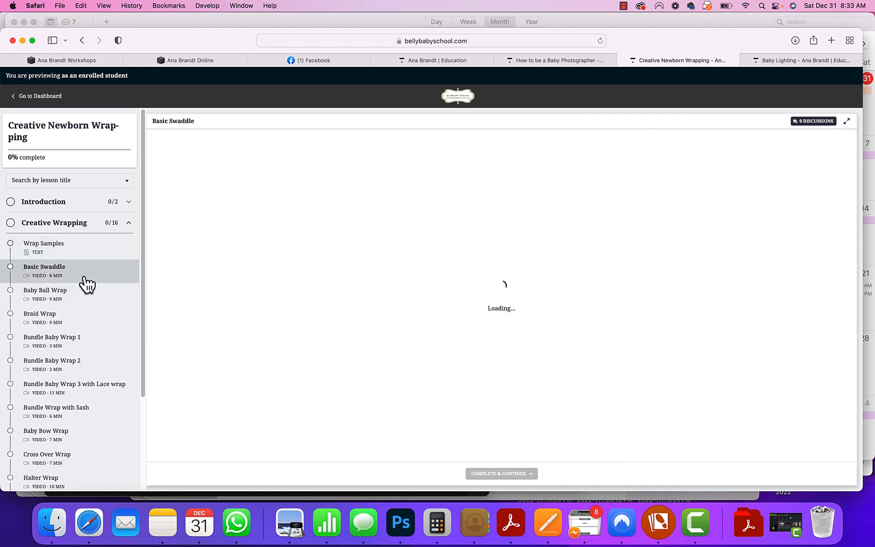
pyautogui.click(45, 290)
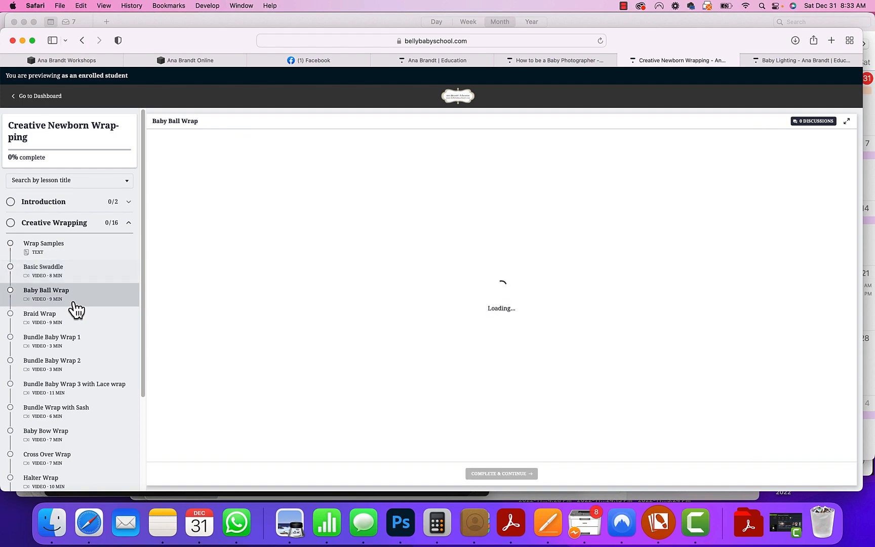
pyautogui.click(40, 313)
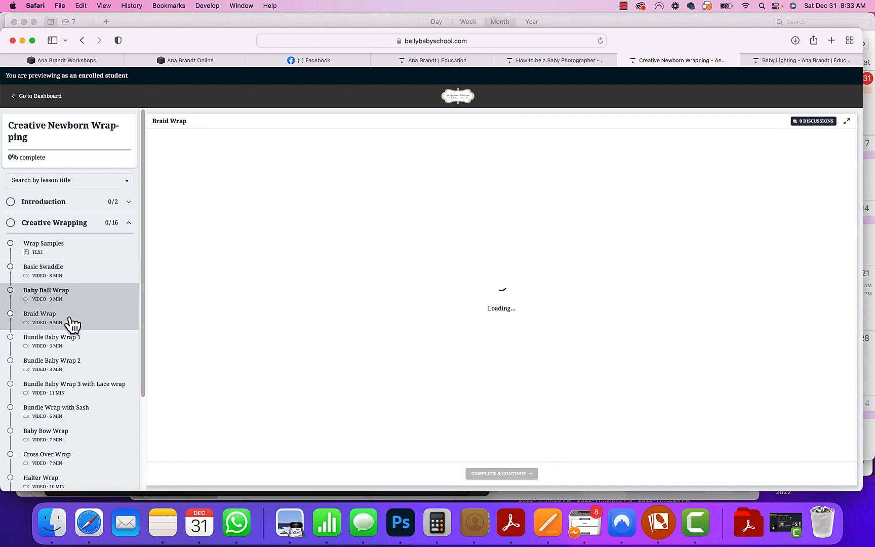
pyautogui.click(51, 336)
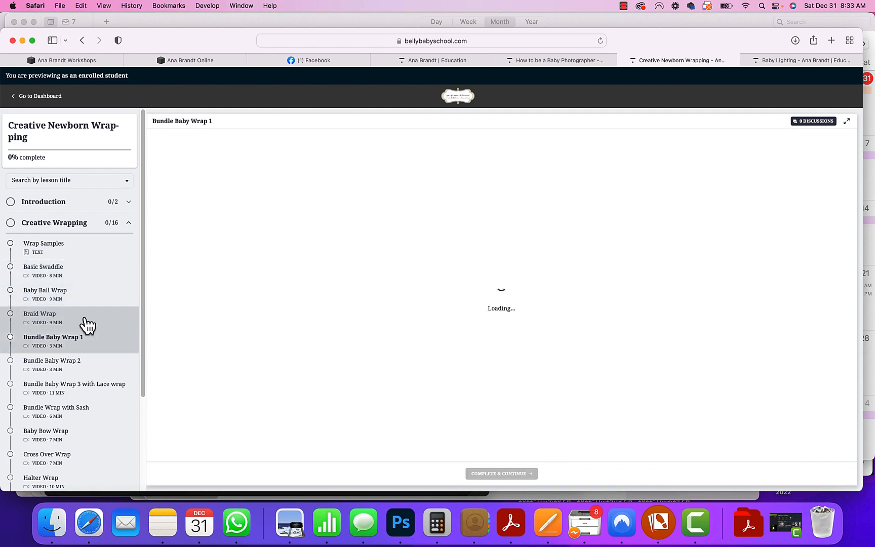
pyautogui.scroll(-3)
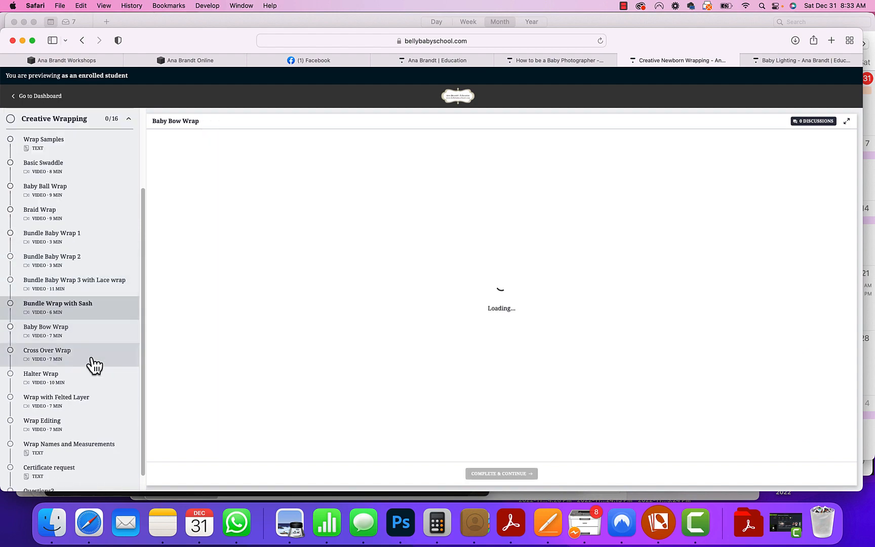
pyautogui.click(47, 349)
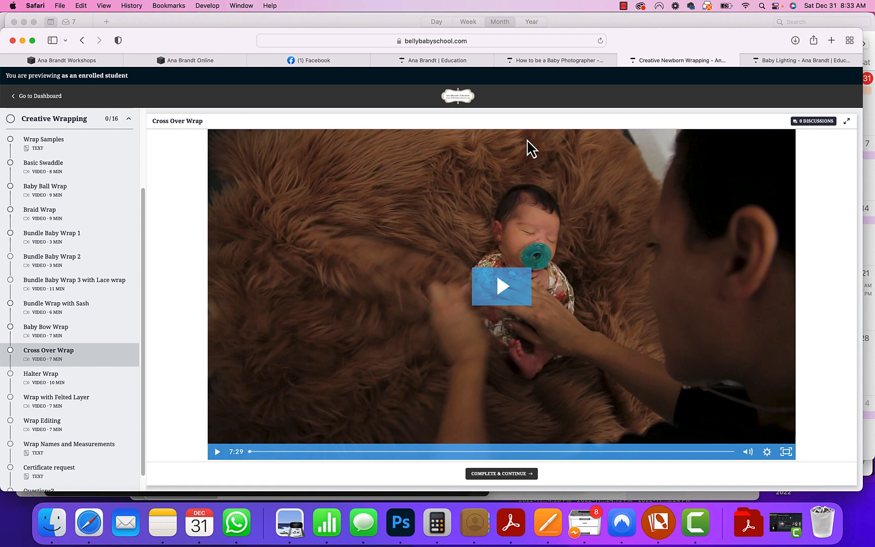
pyautogui.moveTo(76, 389)
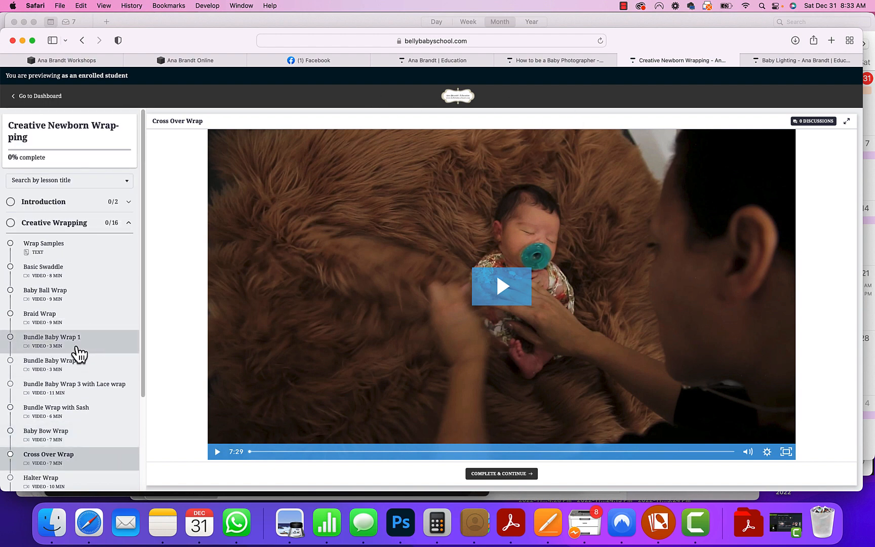
pyautogui.moveTo(92, 381)
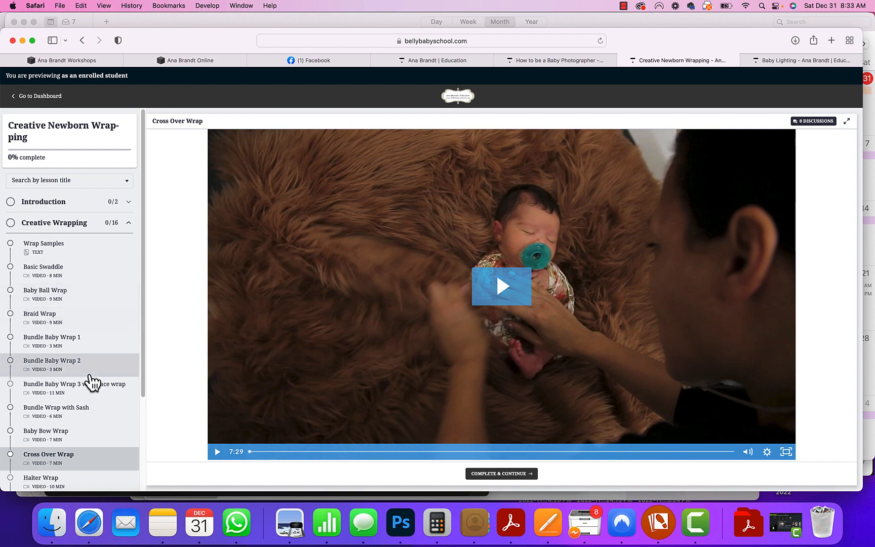
pyautogui.moveTo(629, 70)
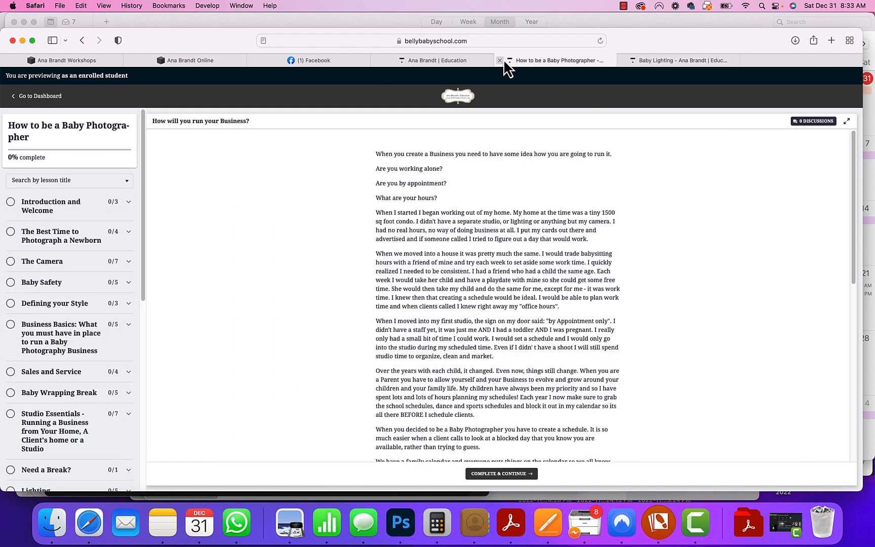
# Step: Close the How to be a Baby Photographer and Baby Lighting course tabs
pyautogui.click(499, 60)
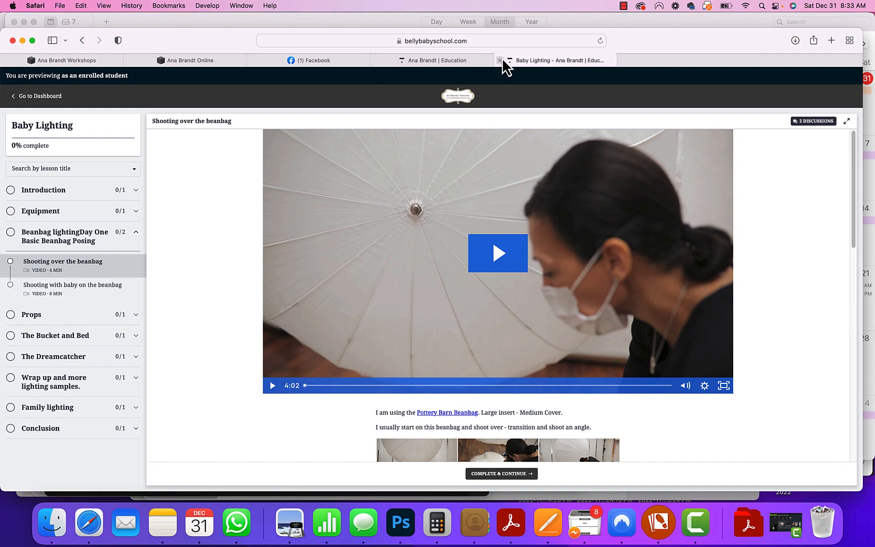
pyautogui.click(499, 60)
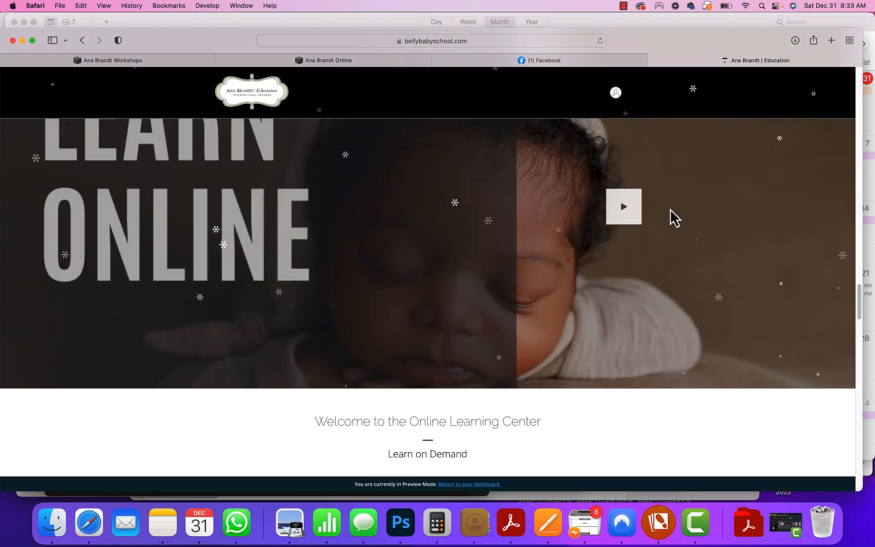
# Step: Look back over the Online Learning Center's upcoming courses and clearance offer, then switch to Facebook
pyautogui.scroll(-3)
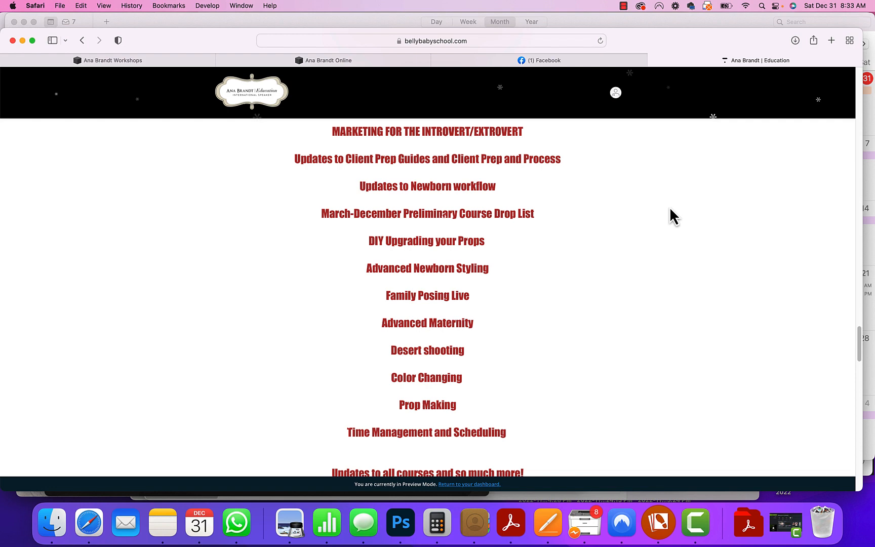
pyautogui.scroll(3)
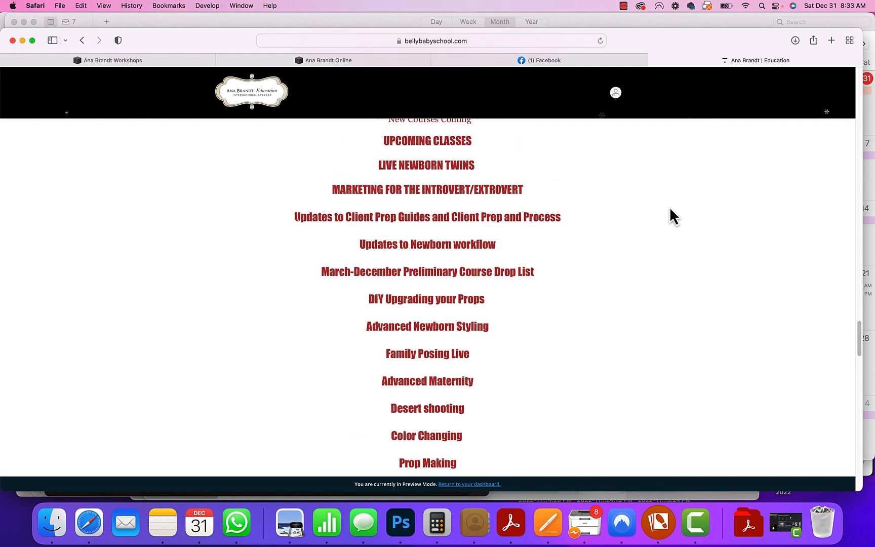
pyautogui.scroll(3)
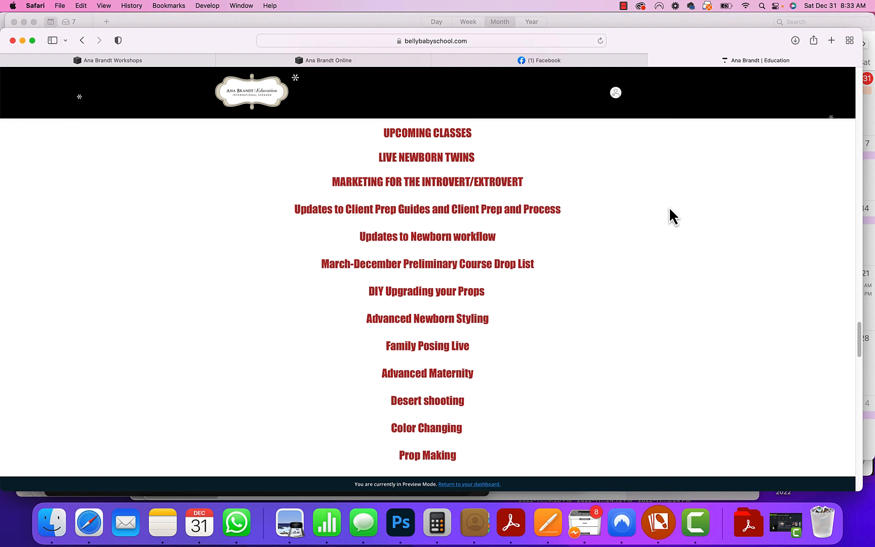
pyautogui.moveTo(669, 217)
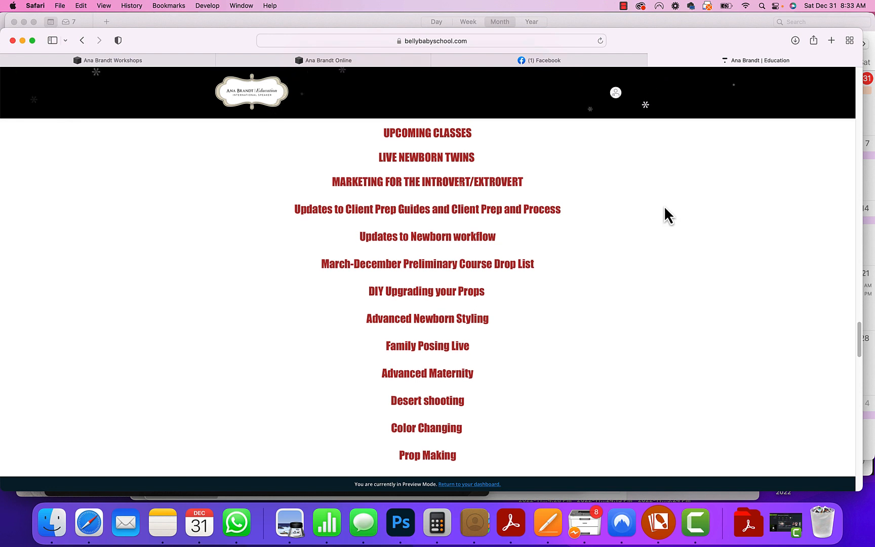
pyautogui.scroll(-3)
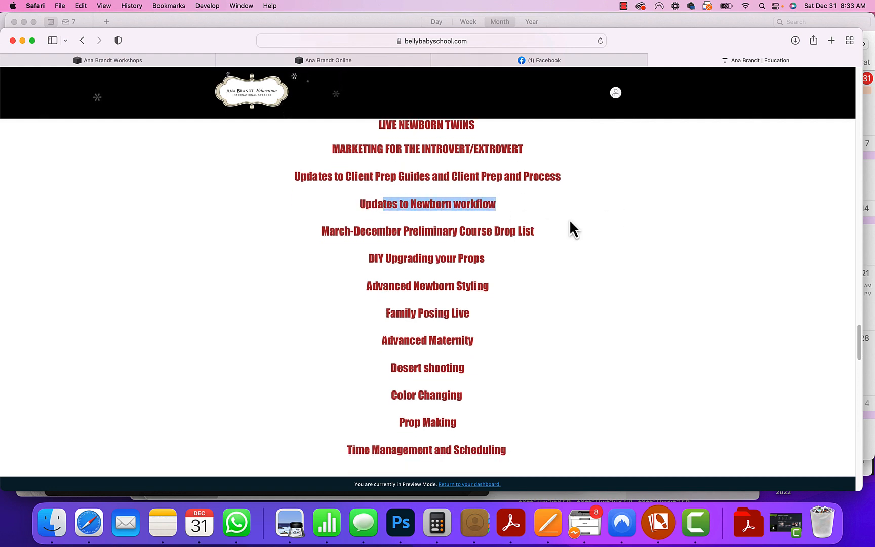
pyautogui.scroll(-3)
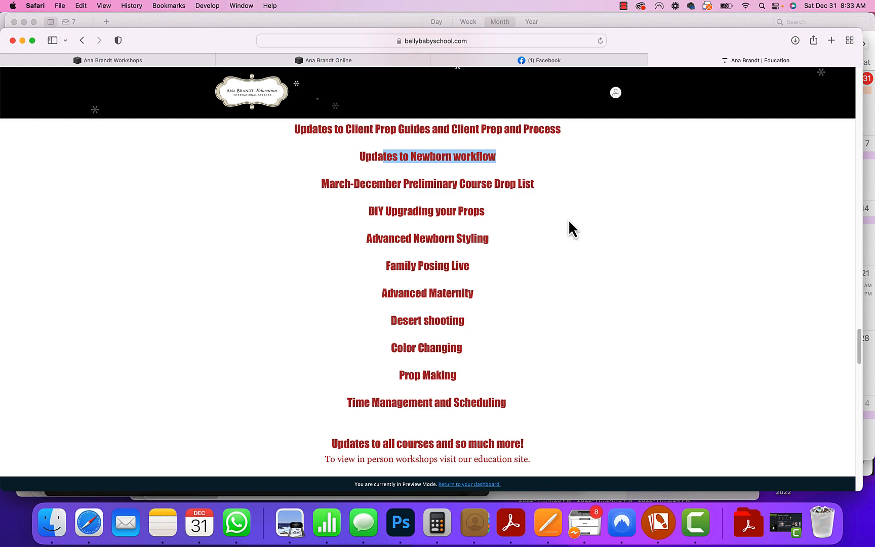
pyautogui.scroll(-3)
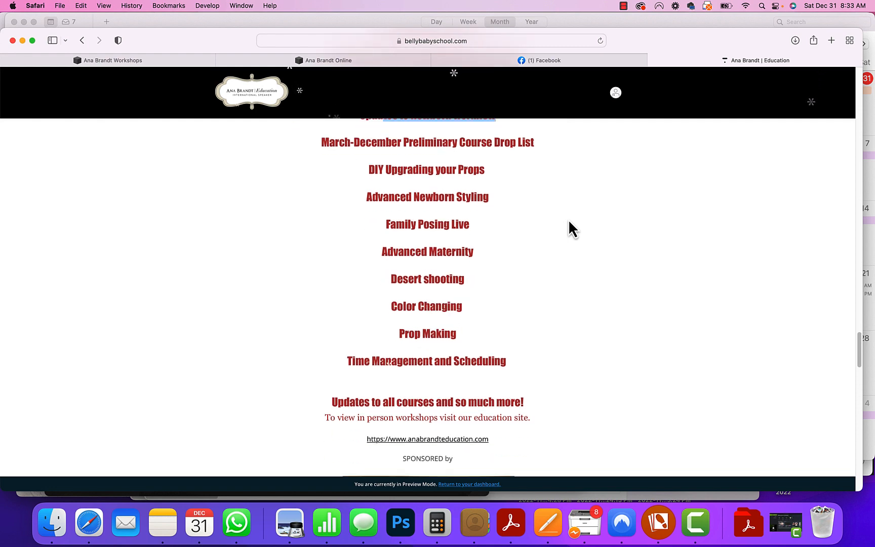
pyautogui.scroll(3)
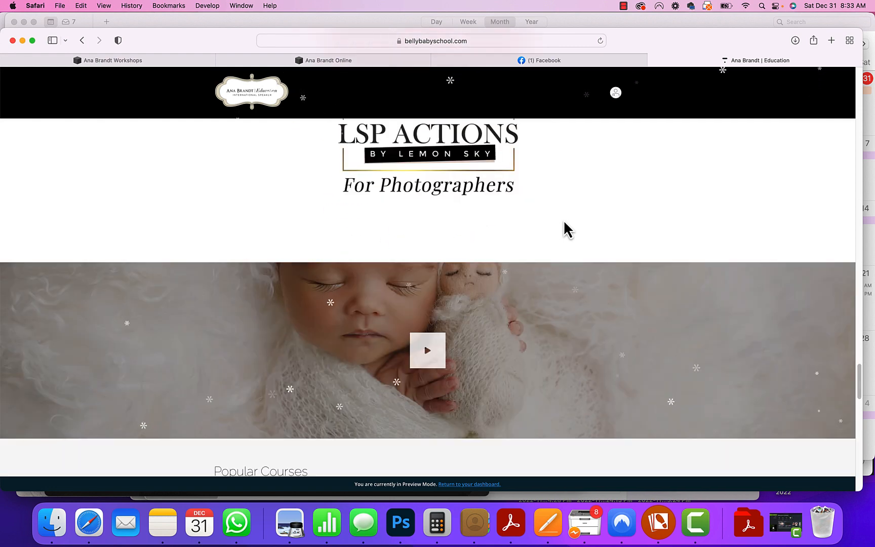
pyautogui.scroll(3)
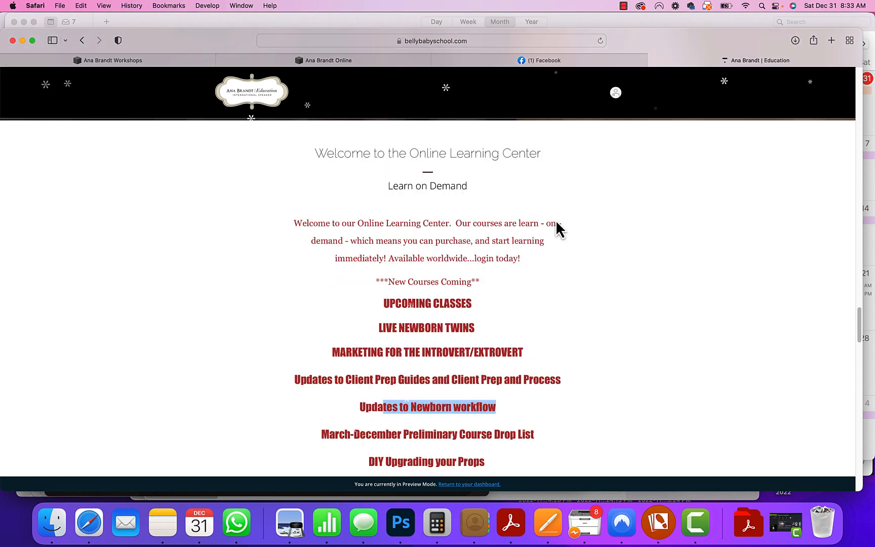
pyautogui.scroll(-3)
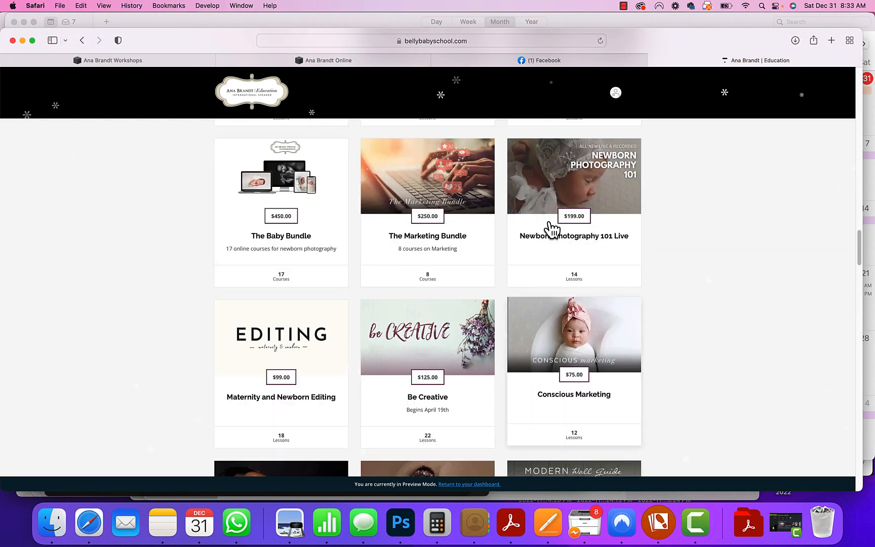
pyautogui.scroll(3)
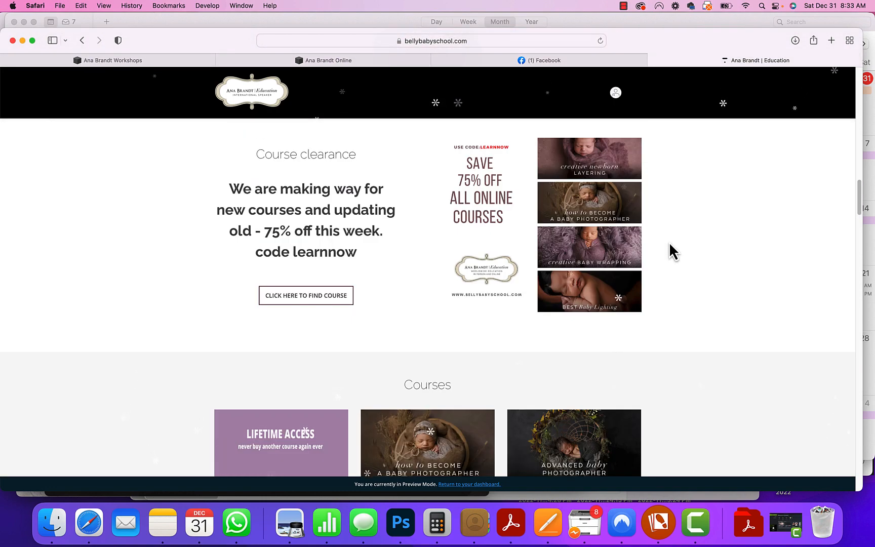
pyautogui.scroll(3)
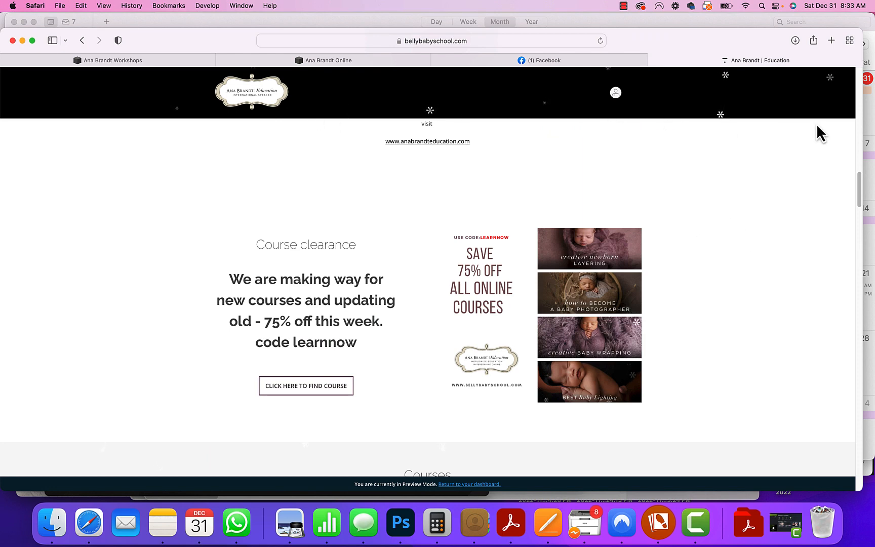
pyautogui.click(539, 59)
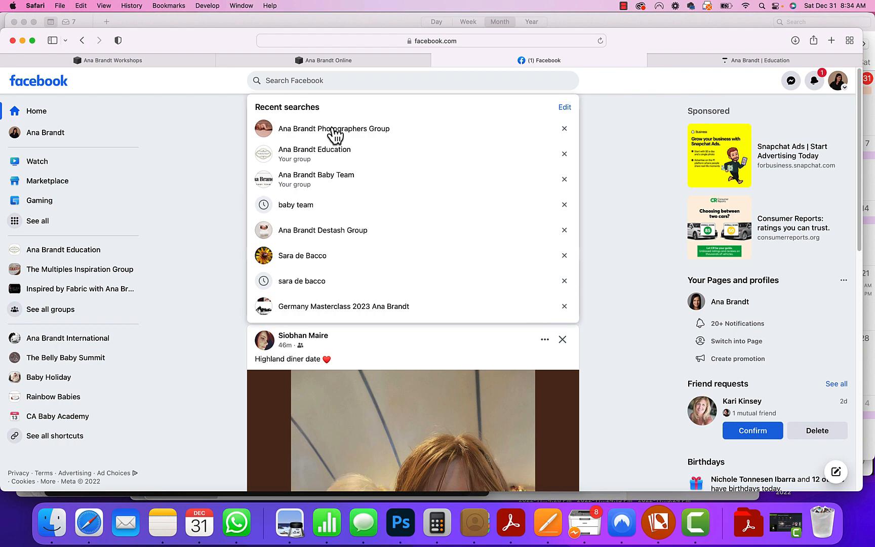
# Step: Enter the Ana Brandt Photographers Group and open its featured year-end sale post
pyautogui.click(430, 40)
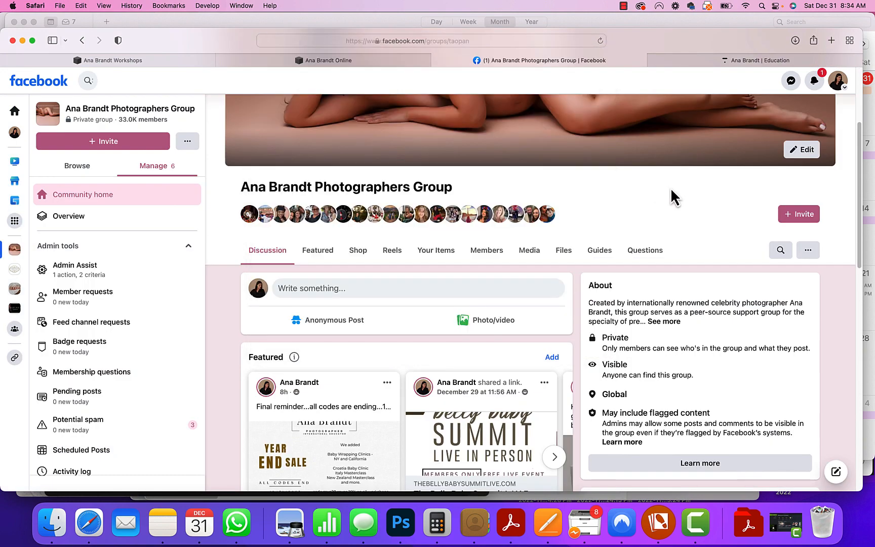
pyautogui.scroll(-3)
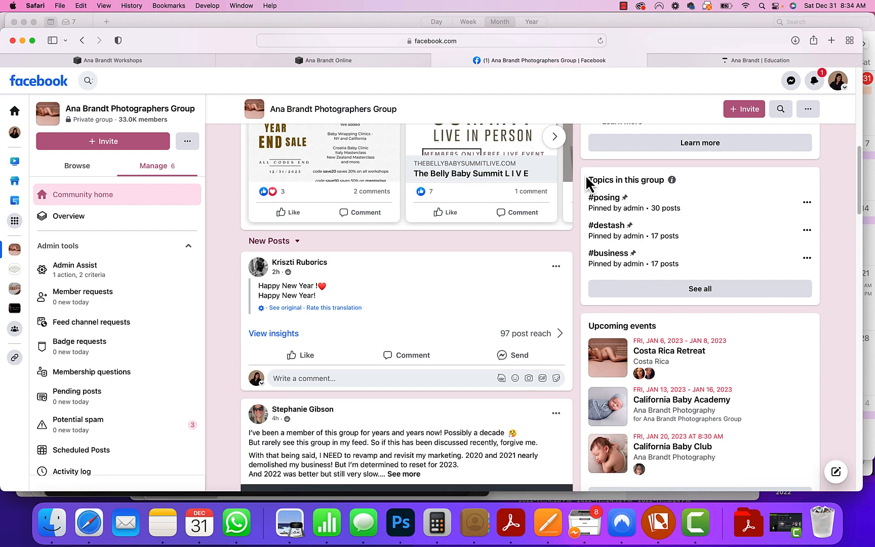
pyautogui.scroll(3)
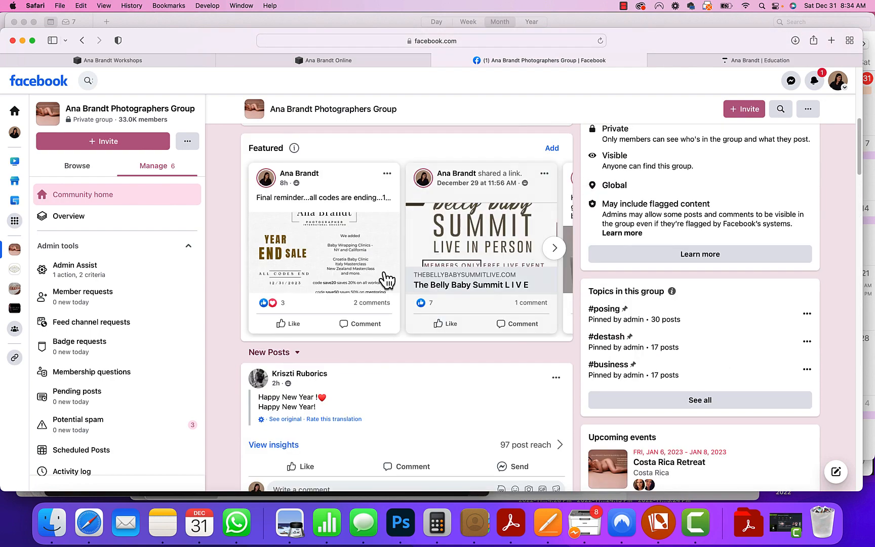
pyautogui.click(324, 197)
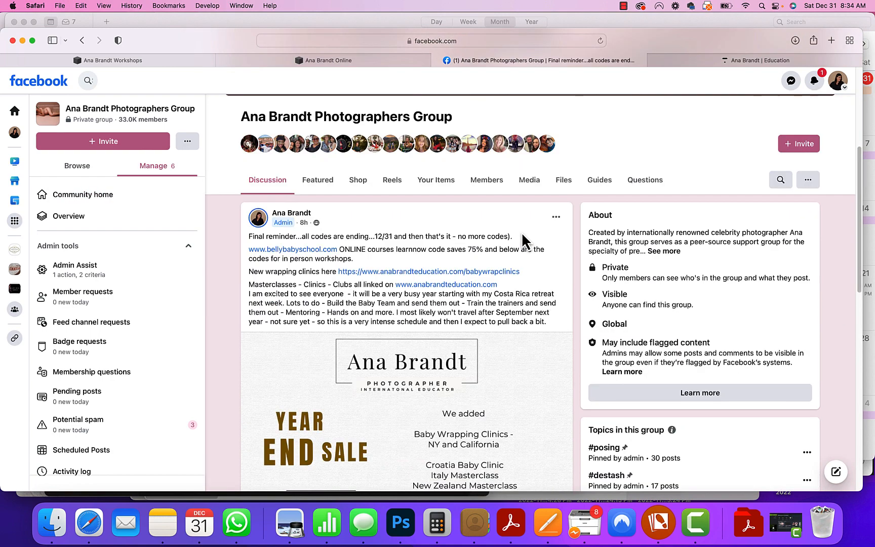
pyautogui.scroll(-3)
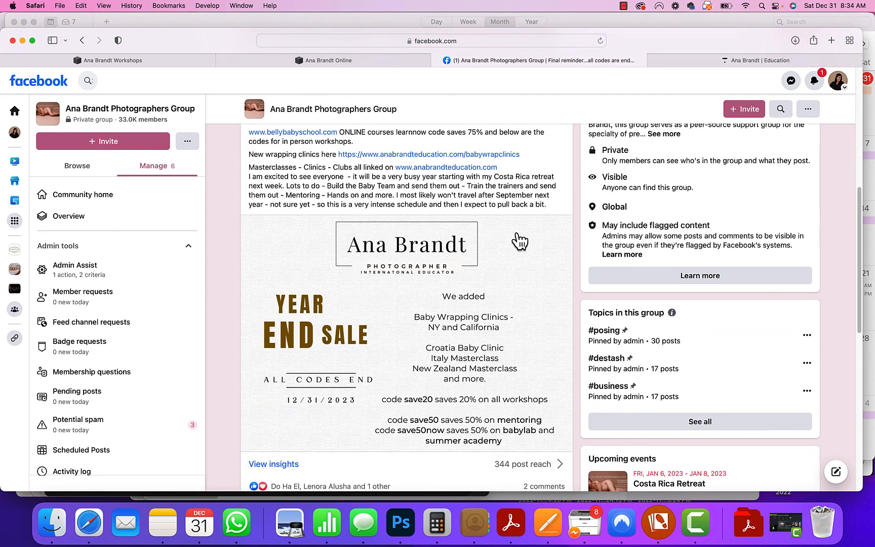
pyautogui.moveTo(511, 236)
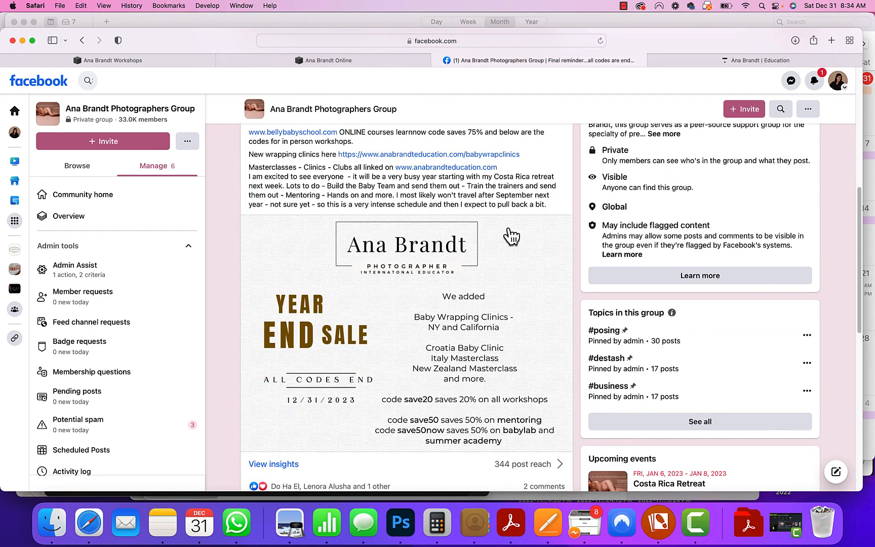
pyautogui.scroll(-3)
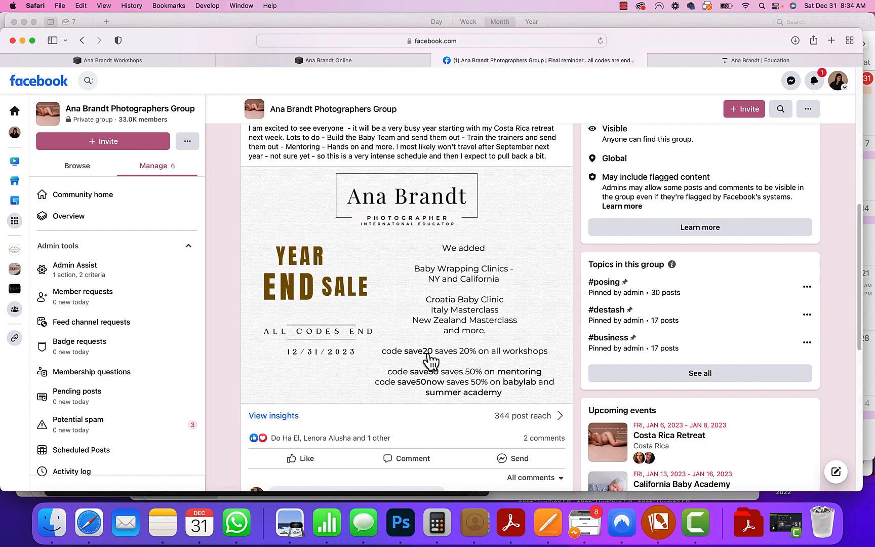
pyautogui.scroll(-3)
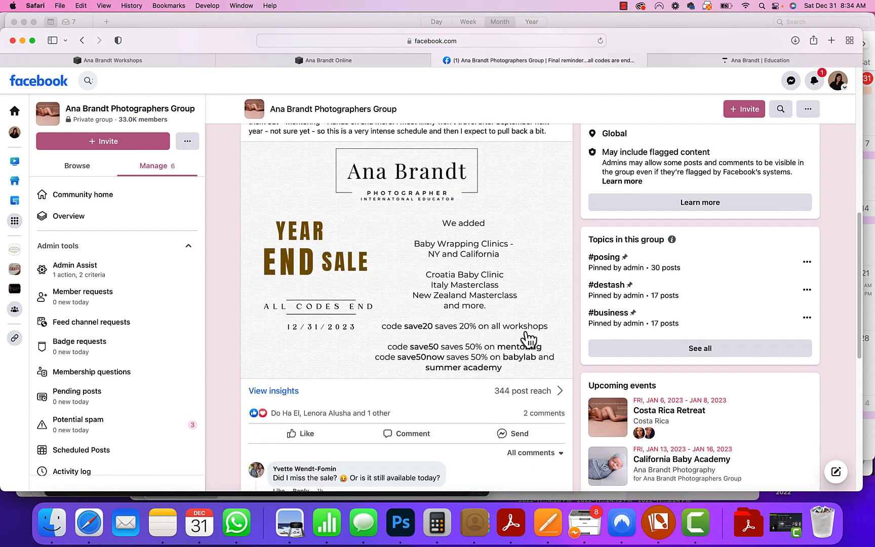
pyautogui.moveTo(207, 126)
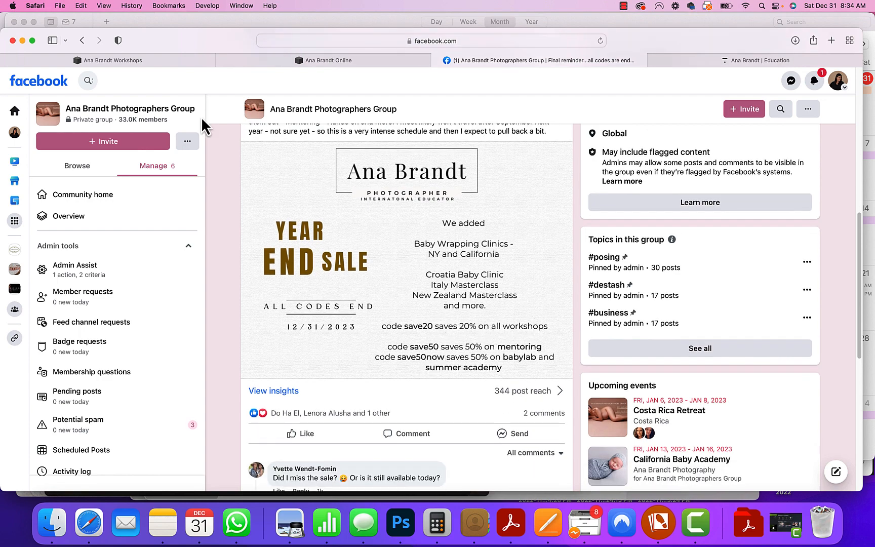
pyautogui.moveTo(337, 75)
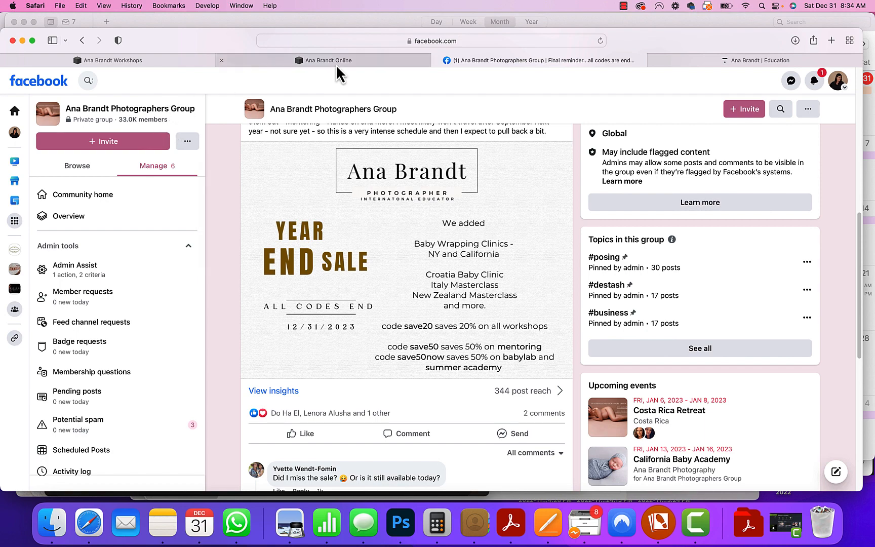
# Step: On anabrandtonline.com, view the newsletter signup and the 30% posing-sets code posemenow1
pyautogui.click(322, 61)
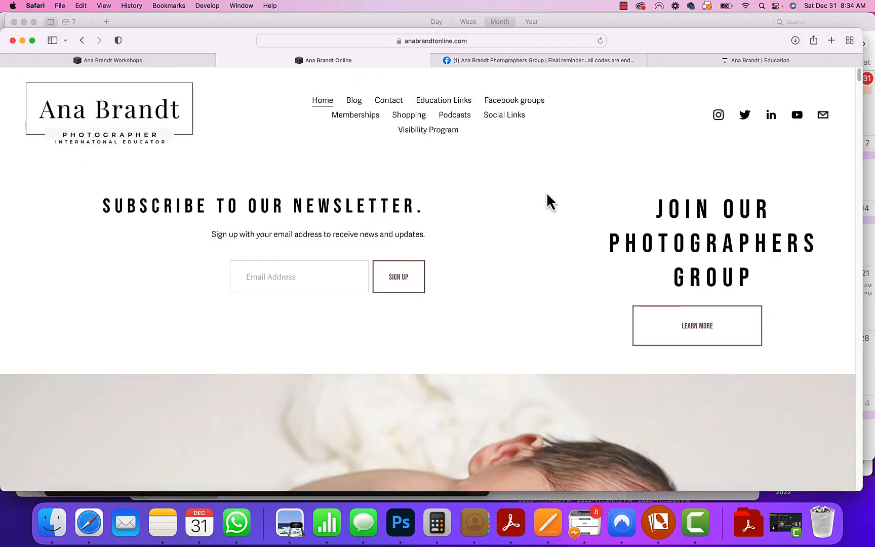
pyautogui.scroll(-3)
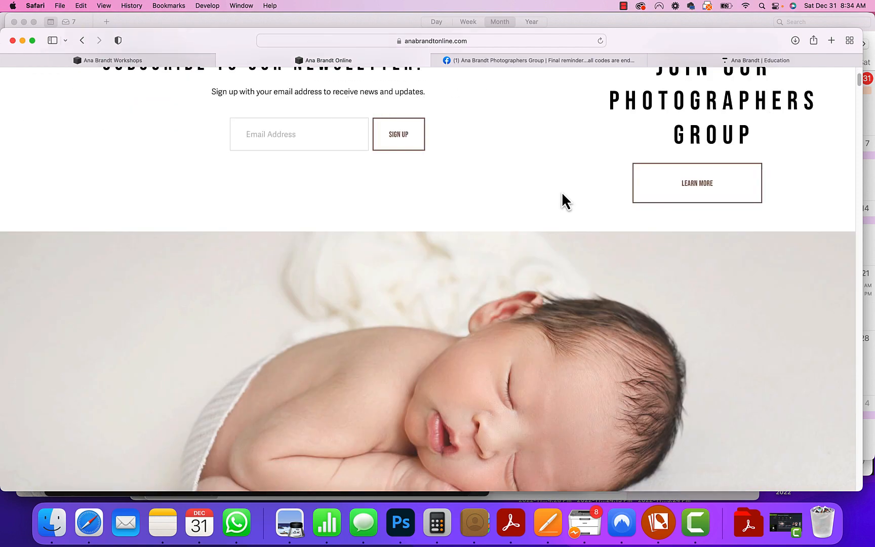
pyautogui.scroll(3)
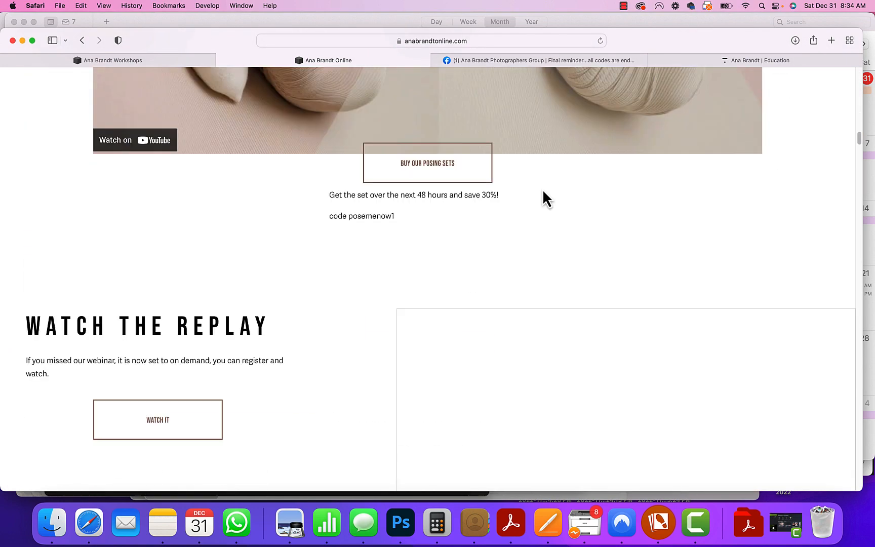
pyautogui.scroll(-3)
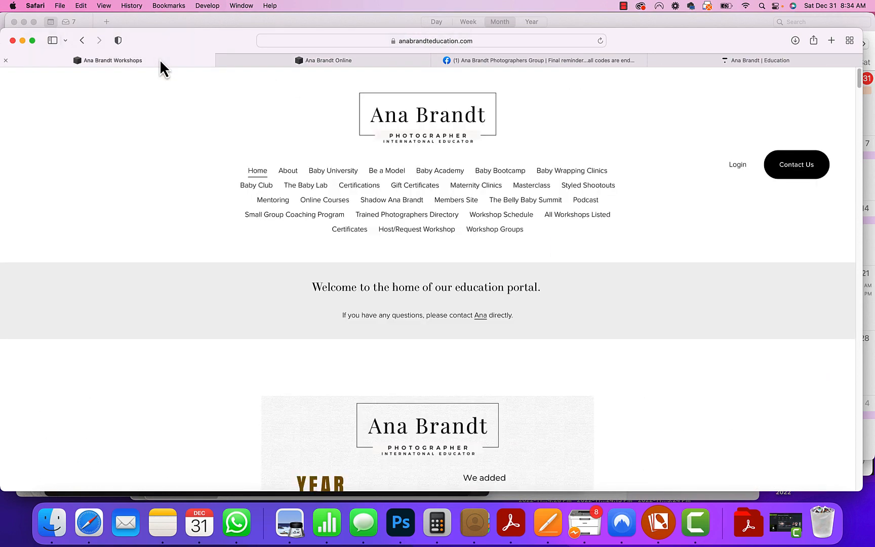
pyautogui.moveTo(368, 56)
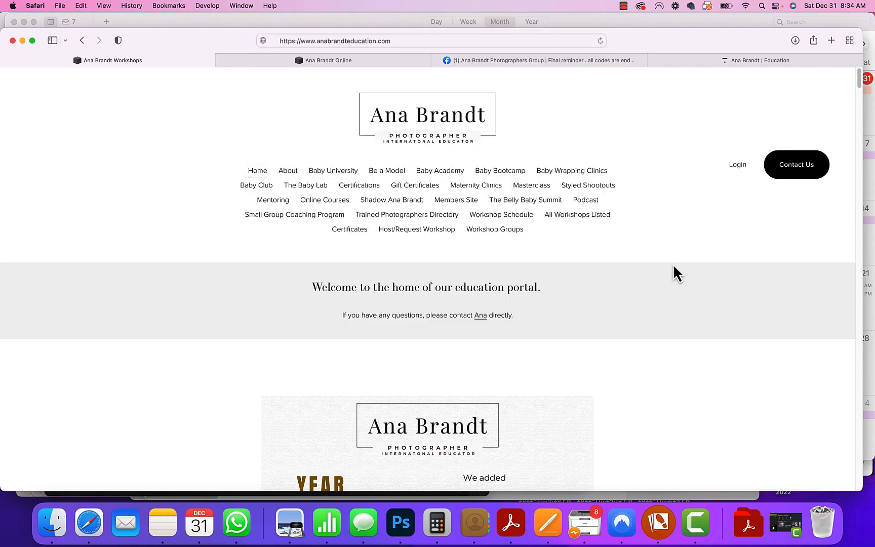
pyautogui.moveTo(466, 192)
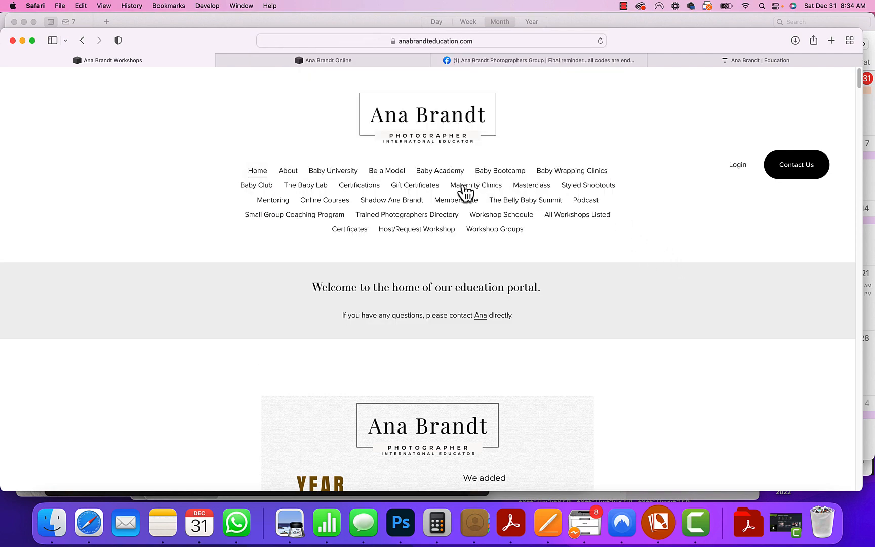
pyautogui.moveTo(597, 254)
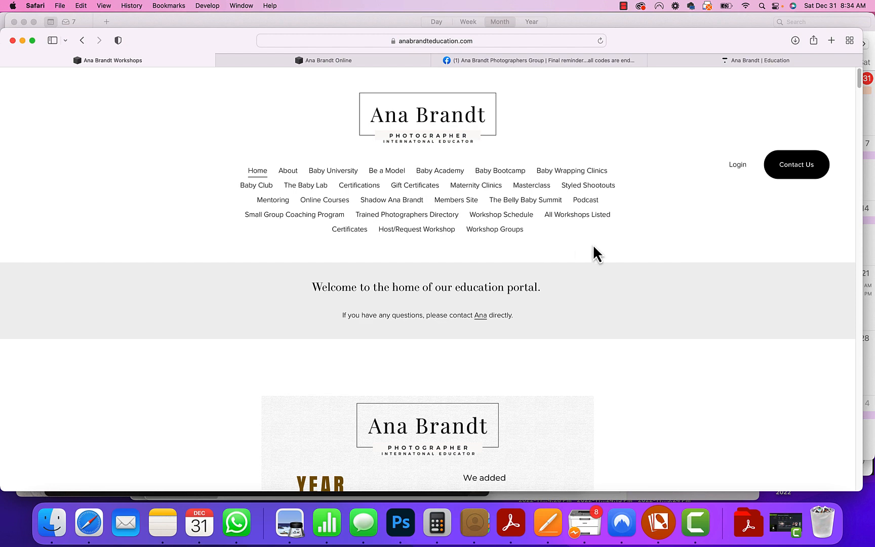
pyautogui.moveTo(550, 217)
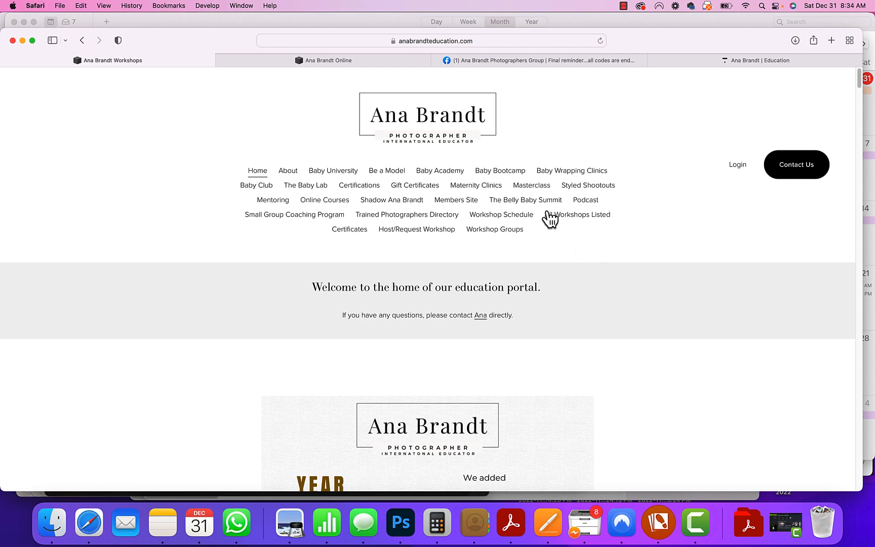
pyautogui.moveTo(606, 246)
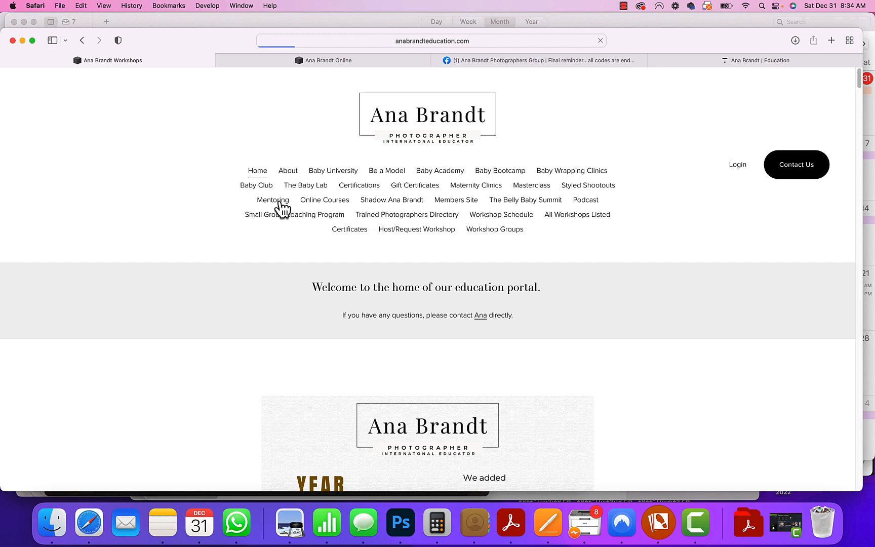
# Step: View the Mentoring programs, then go to the Baby Academy page with its 2023 workshop listings
pyautogui.click(273, 199)
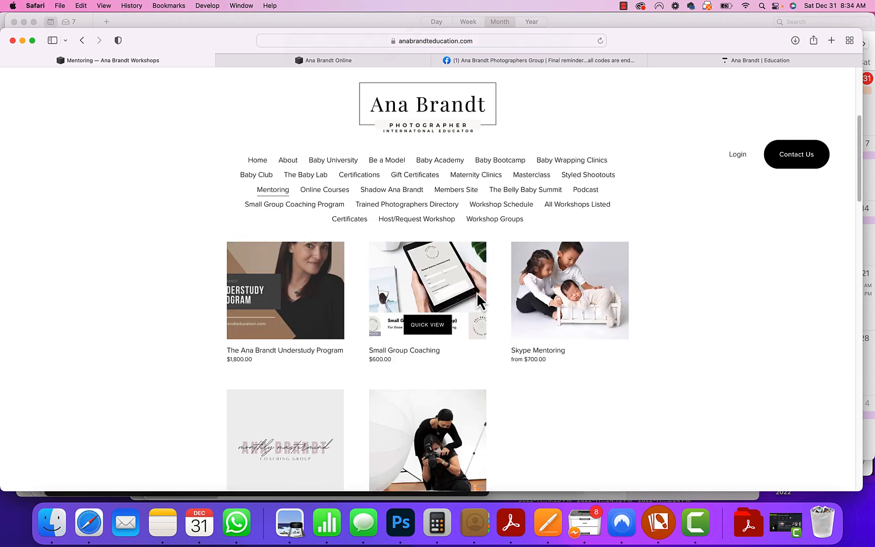
pyautogui.moveTo(361, 291)
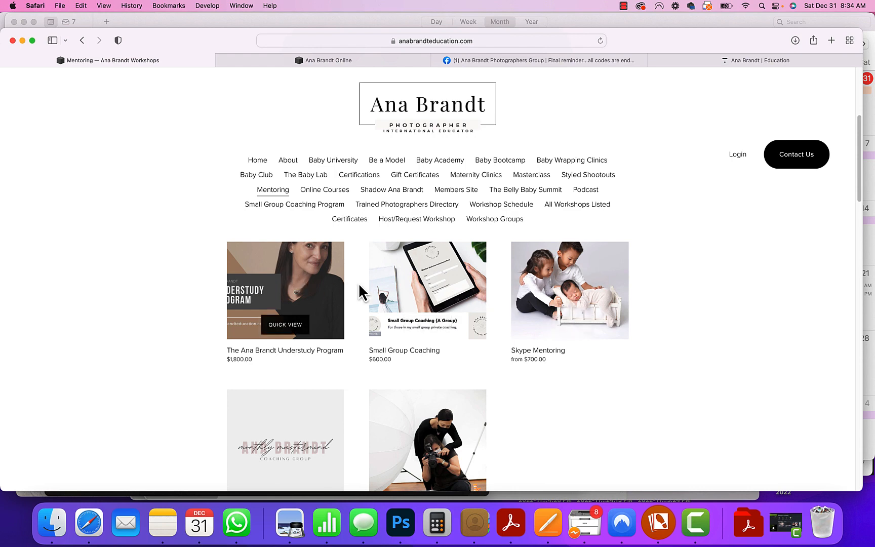
pyautogui.scroll(-3)
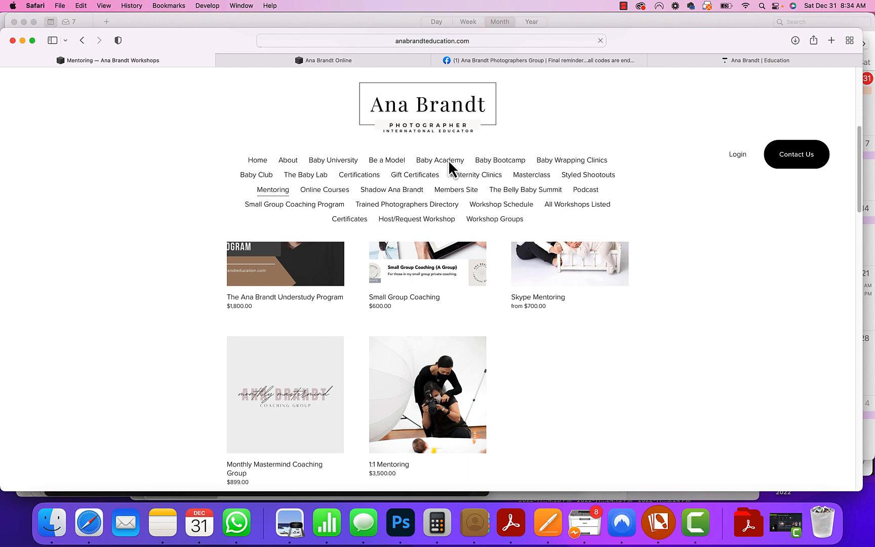
pyautogui.click(439, 160)
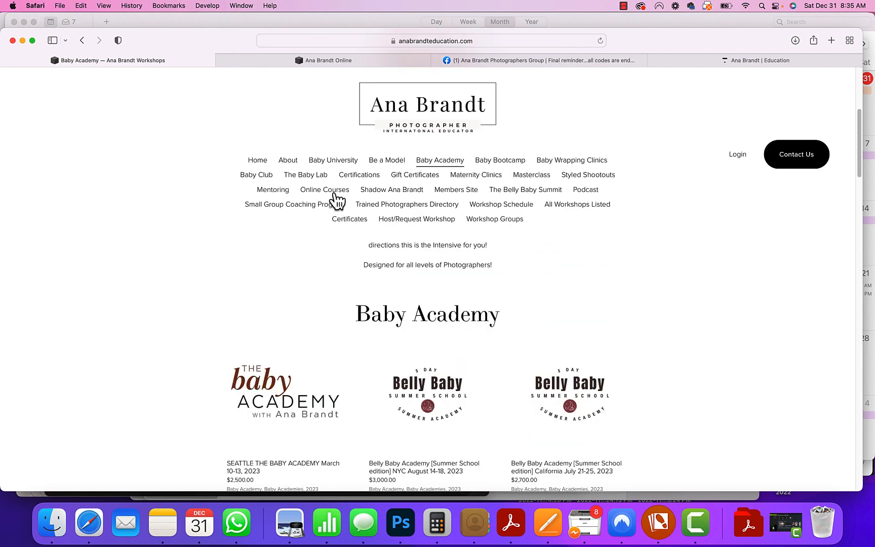
# Step: Visit Baby Club and Baby Lab Membership, ending on the Nepal, Italy and Bangkok Masterclass page
pyautogui.click(256, 174)
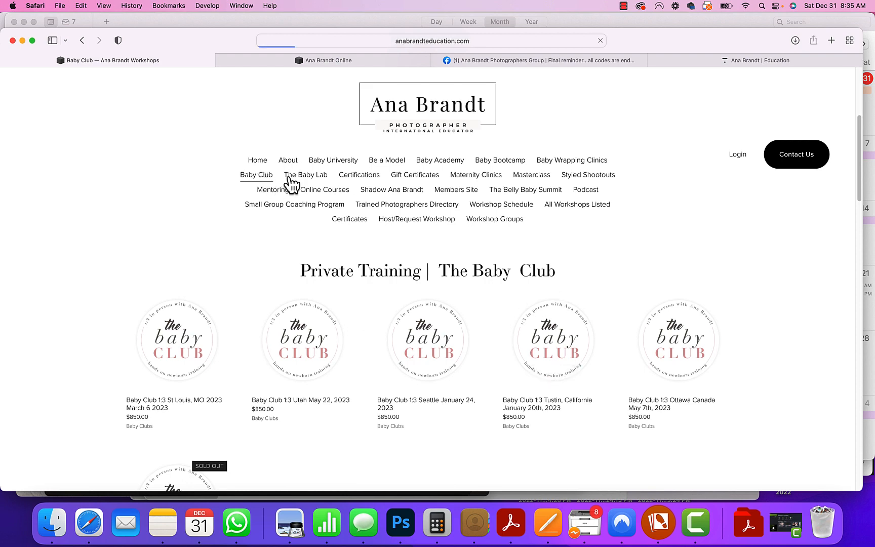
pyautogui.click(305, 174)
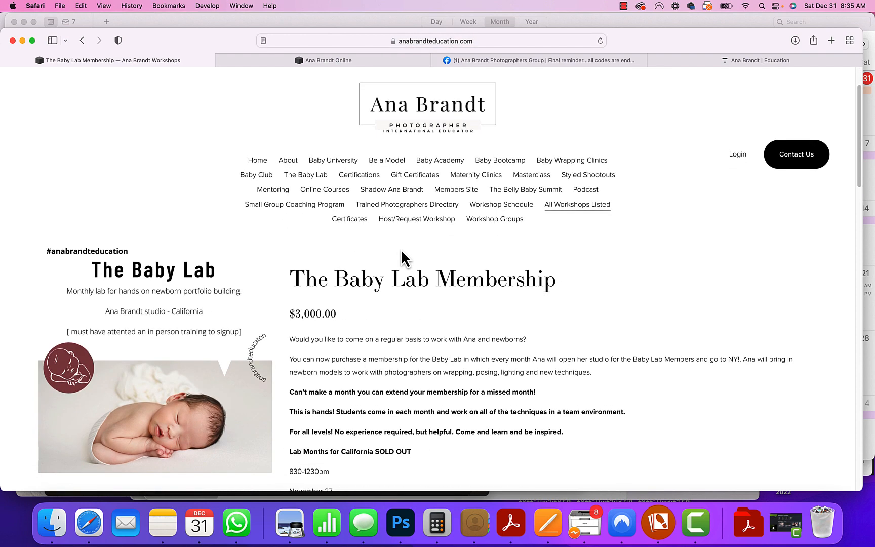
pyautogui.moveTo(342, 205)
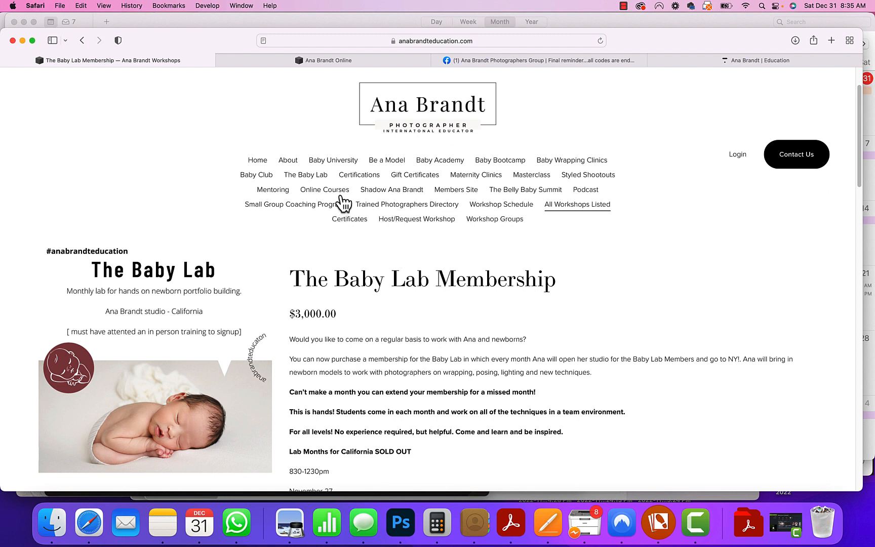
pyautogui.moveTo(481, 245)
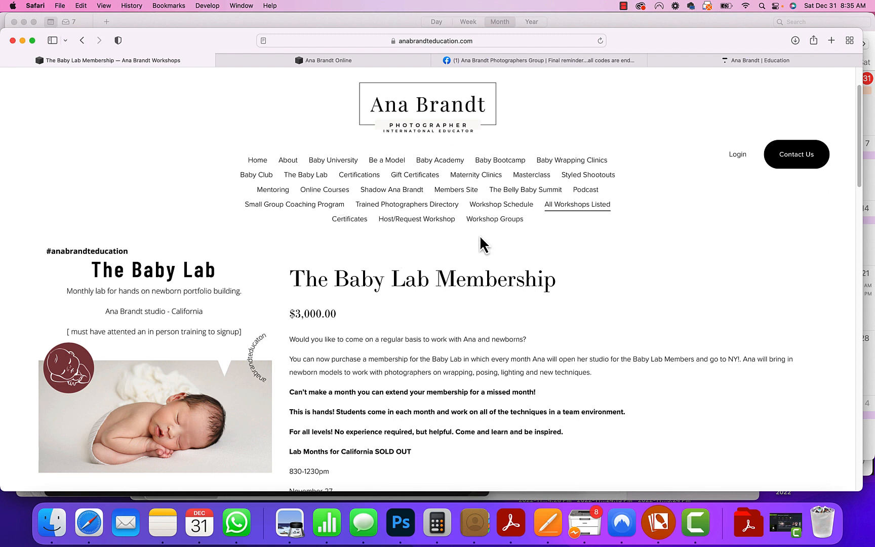
pyautogui.moveTo(336, 187)
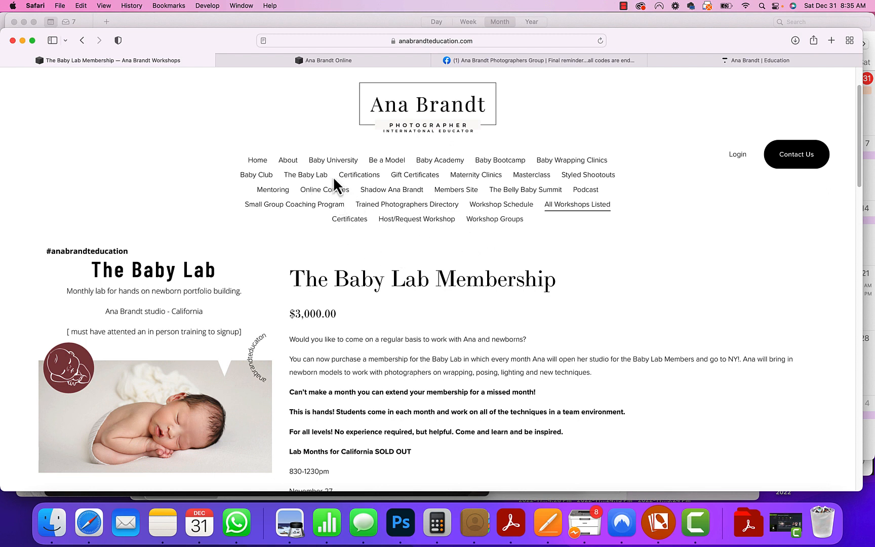
pyautogui.moveTo(529, 189)
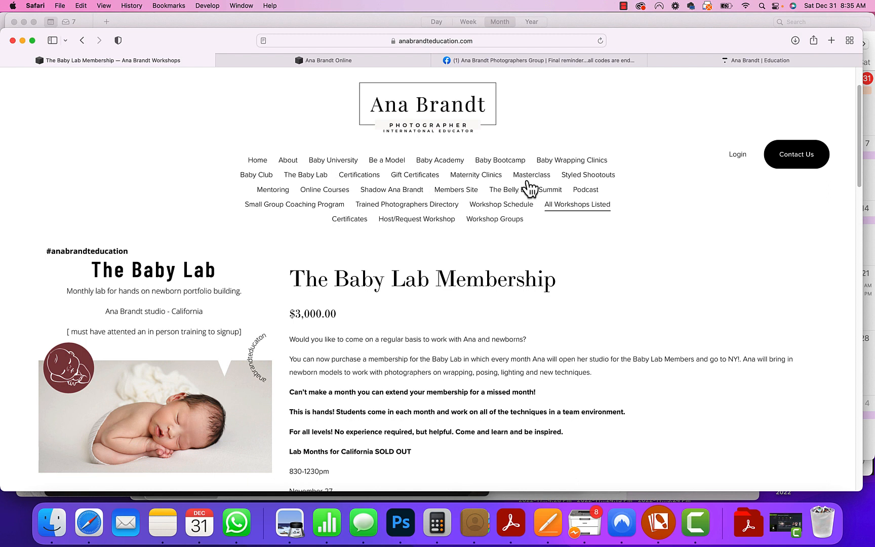
pyautogui.click(530, 174)
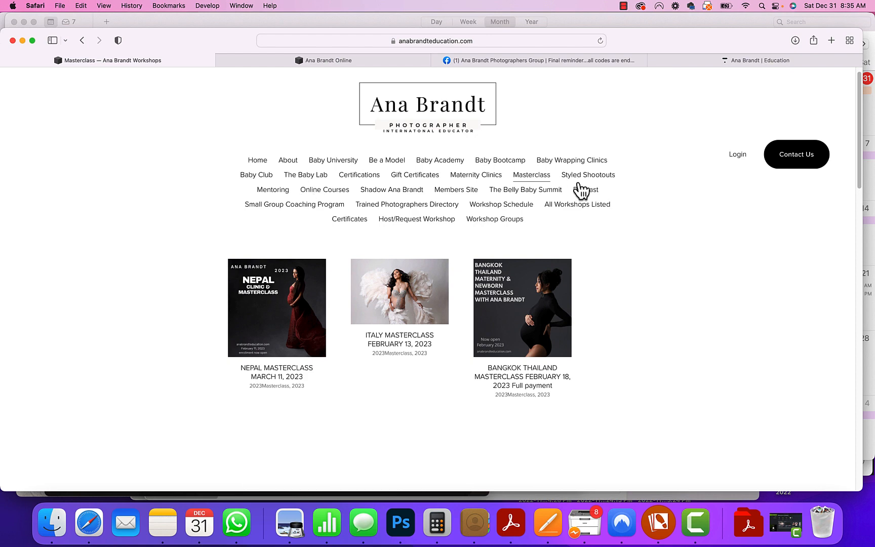
# Step: View the Styled Shootouts page, then follow the link to The Belly Baby Summit site
pyautogui.click(587, 174)
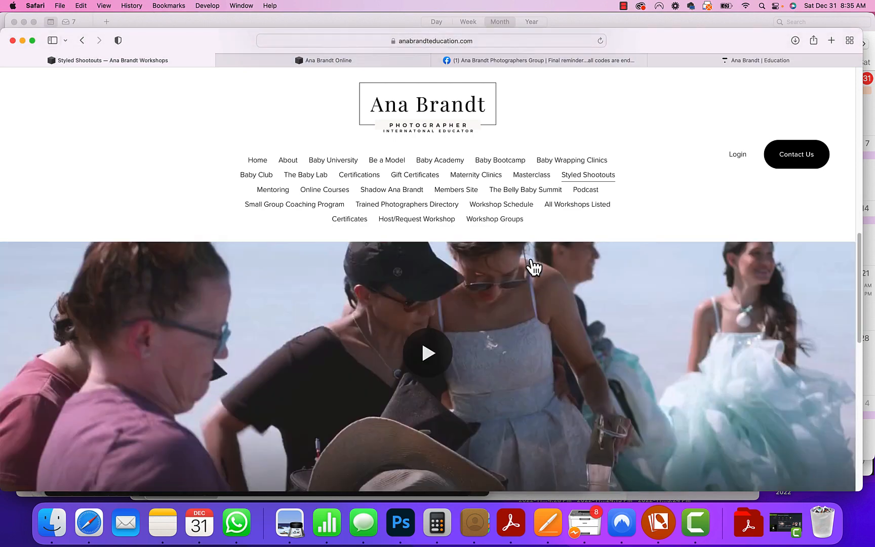
pyautogui.click(525, 189)
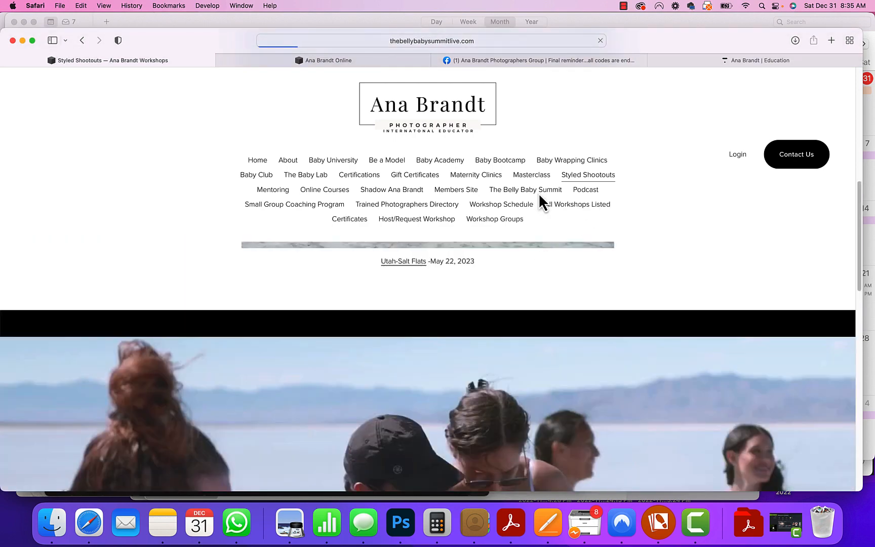
# Step: Let thebellybabysummitlive.com load its promo video, then switch back to the Facebook group tab
pyautogui.click(526, 189)
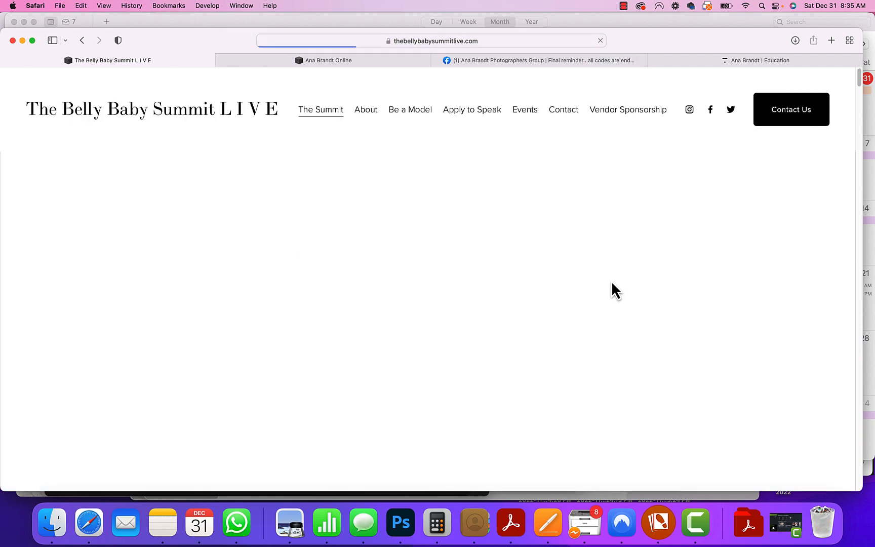
pyautogui.moveTo(611, 290)
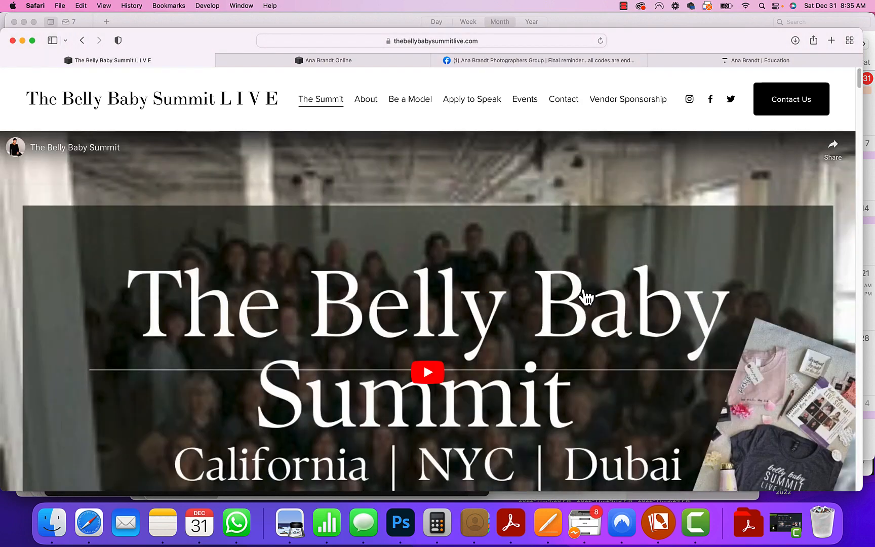
pyautogui.click(529, 61)
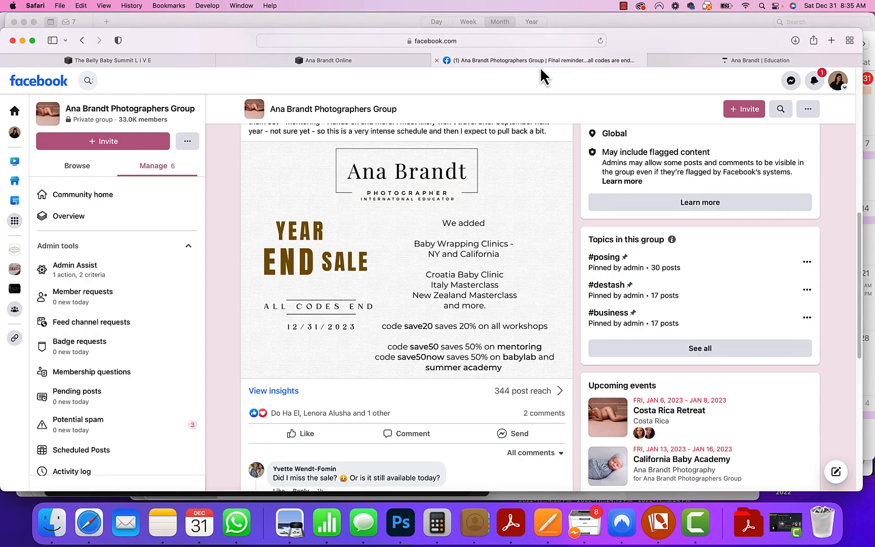
# Step: Browse the group's Featured posts down to the admin's 'Membership questions?' post and its explanatory comment
pyautogui.scroll(3)
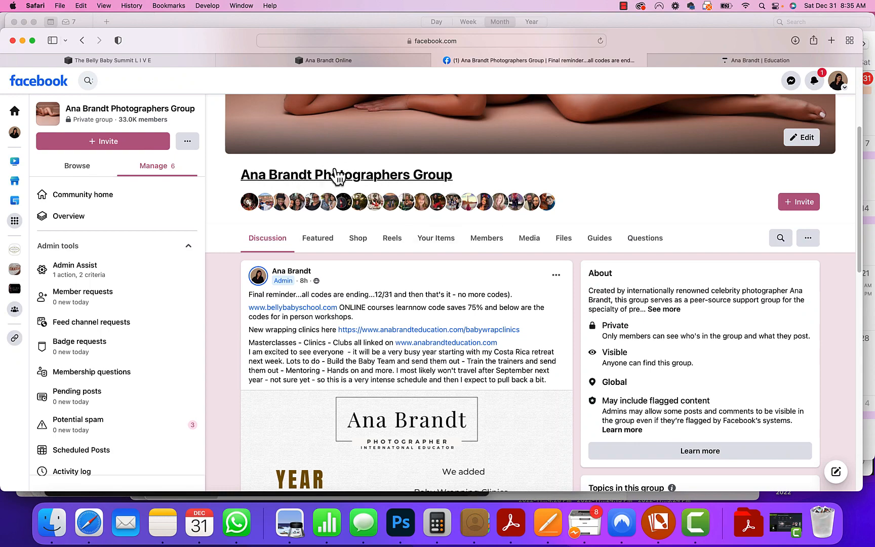
pyautogui.click(317, 238)
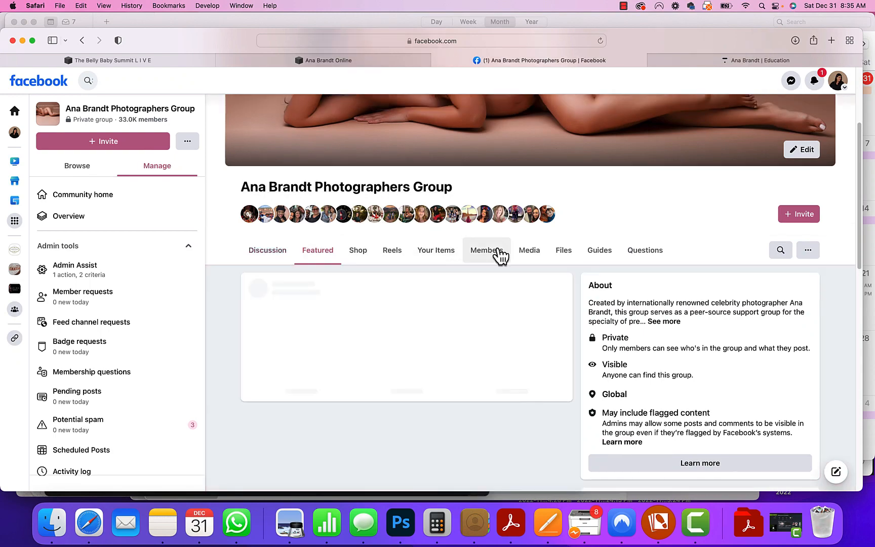
pyautogui.scroll(-3)
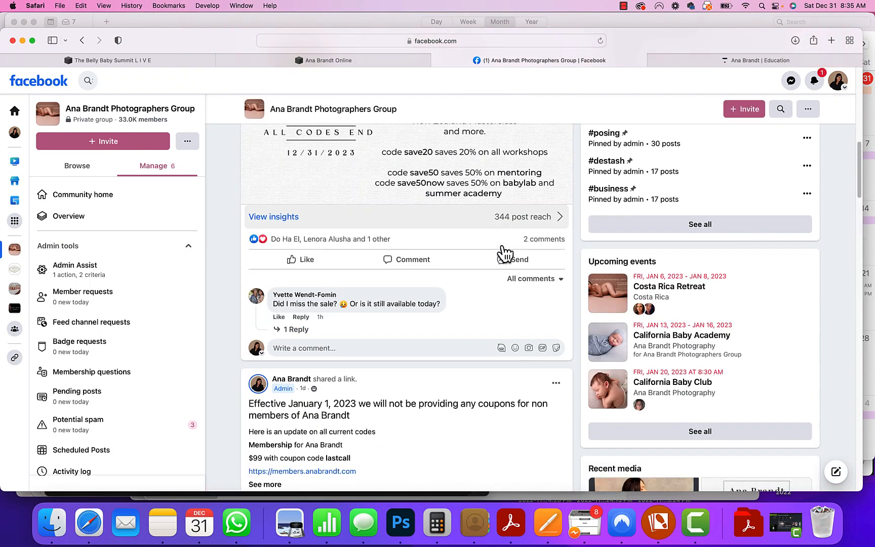
pyautogui.scroll(-3)
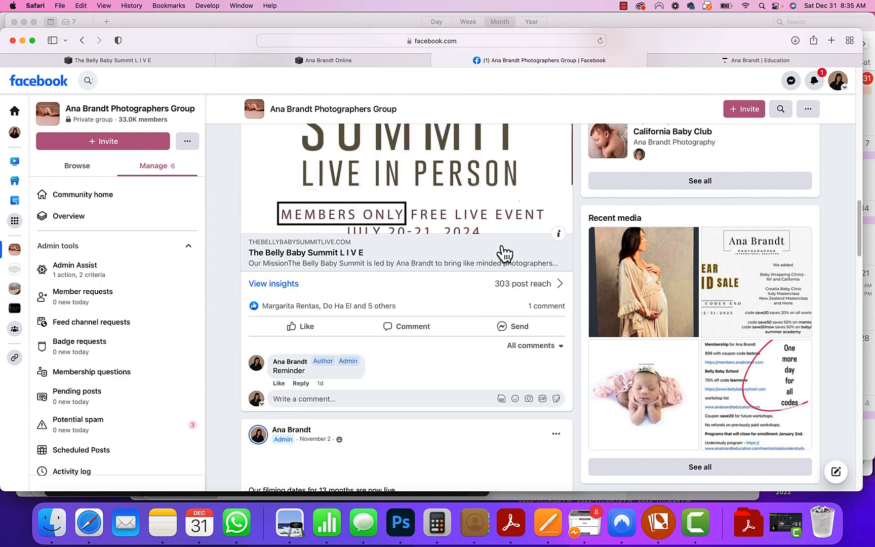
pyautogui.scroll(-3)
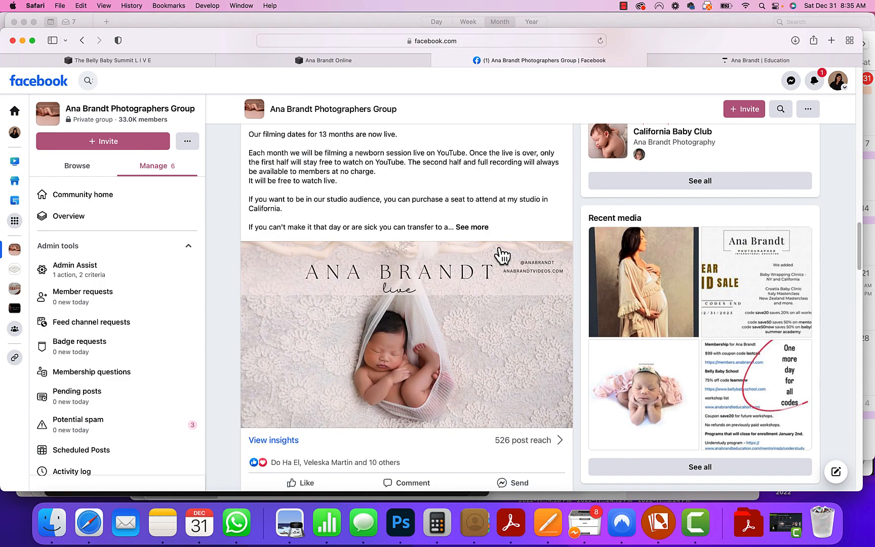
pyautogui.scroll(-3)
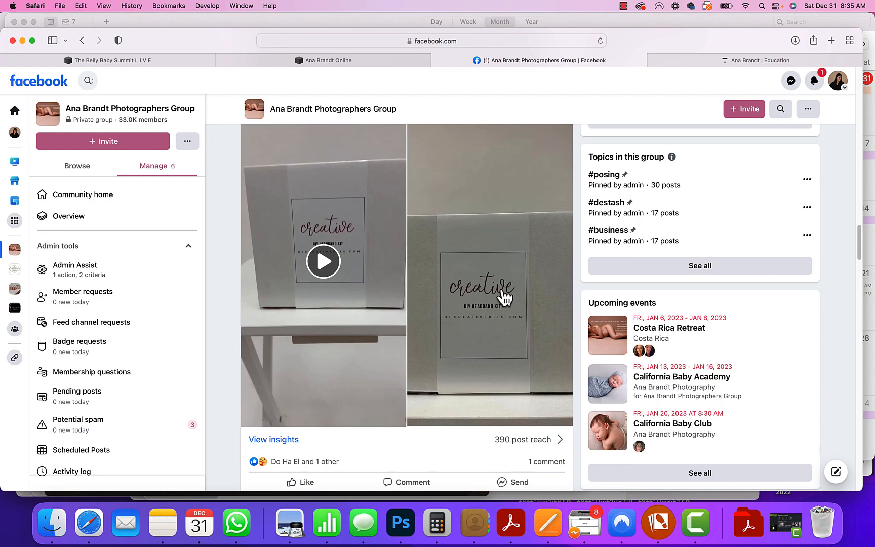
pyautogui.scroll(-3)
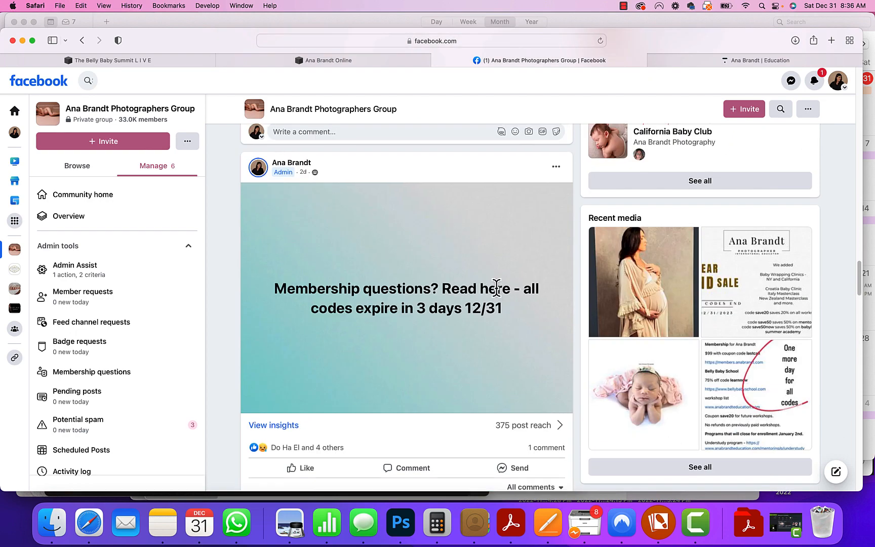
pyautogui.scroll(-3)
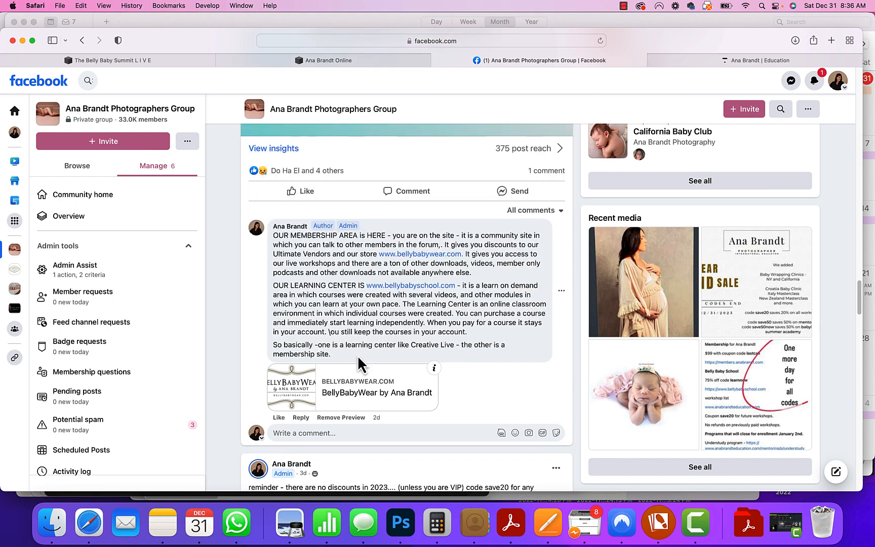
pyautogui.moveTo(517, 254)
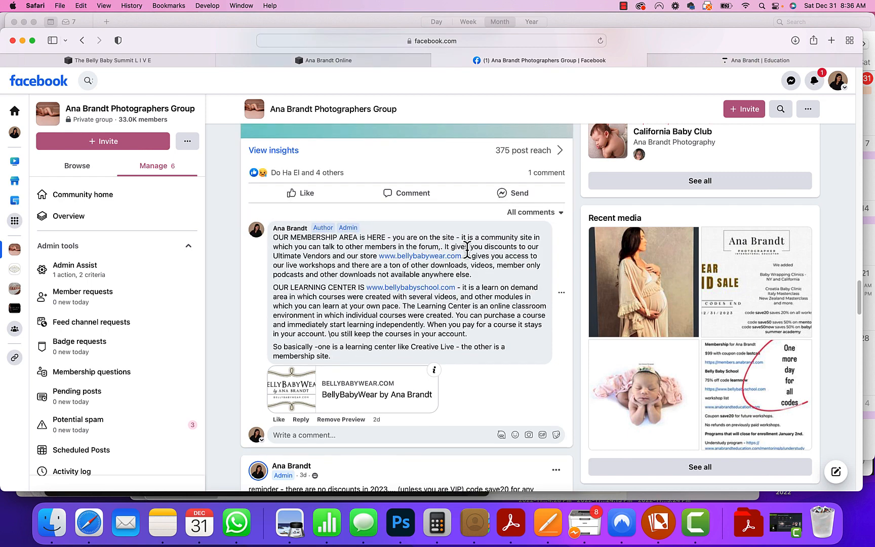
pyautogui.moveTo(365, 263)
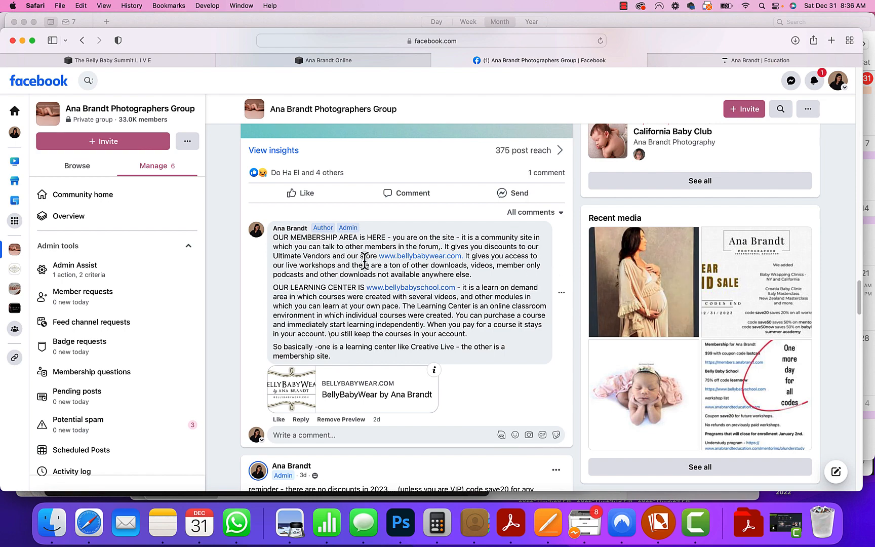
pyautogui.moveTo(522, 281)
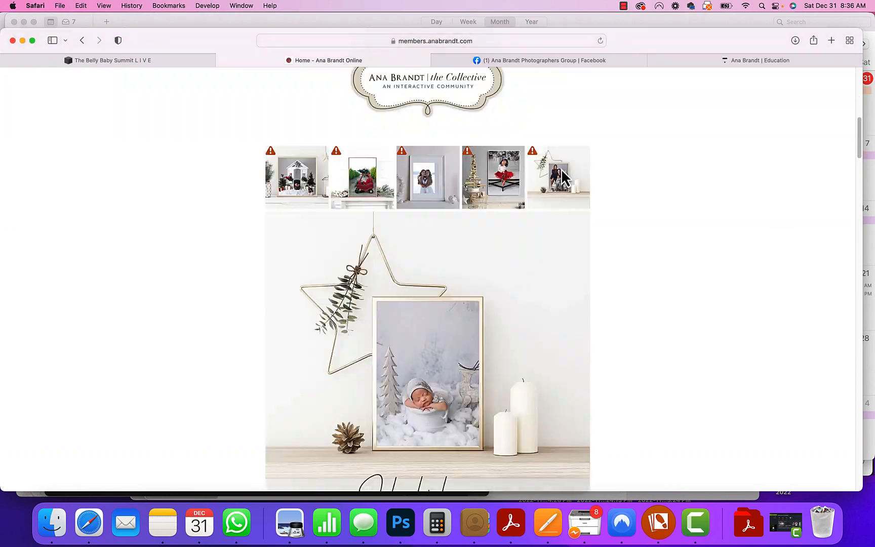
# Step: Scroll the members.anabrandt.com homepage past its gallery, summit promo and Coaching Network testimonial
pyautogui.scroll(-3)
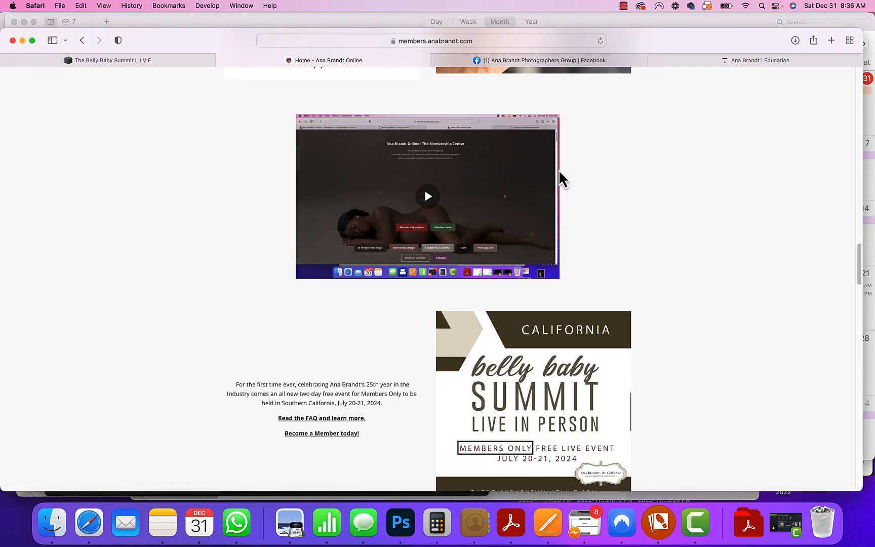
pyautogui.scroll(-3)
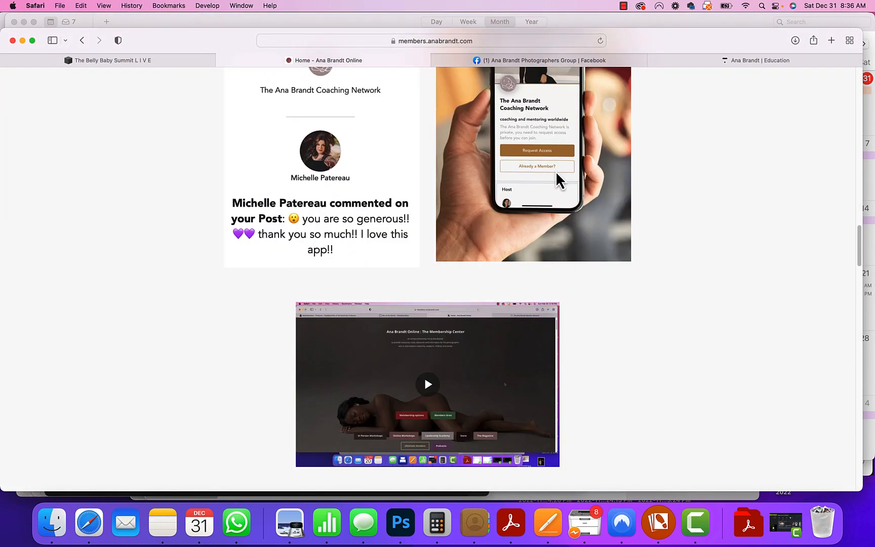